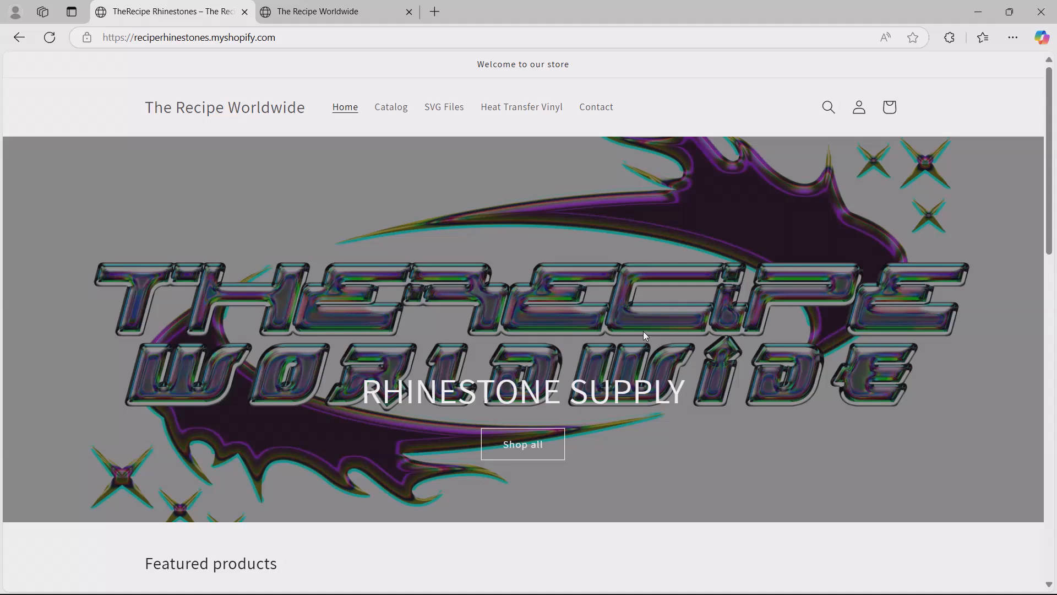
mouse_move(416, 294)
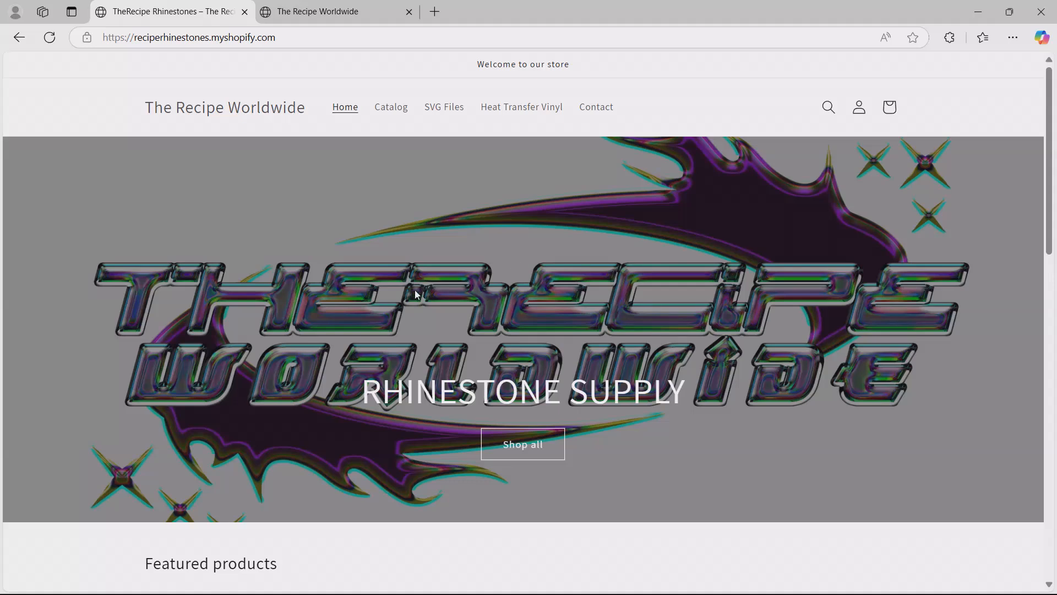
mouse_move(418, 287)
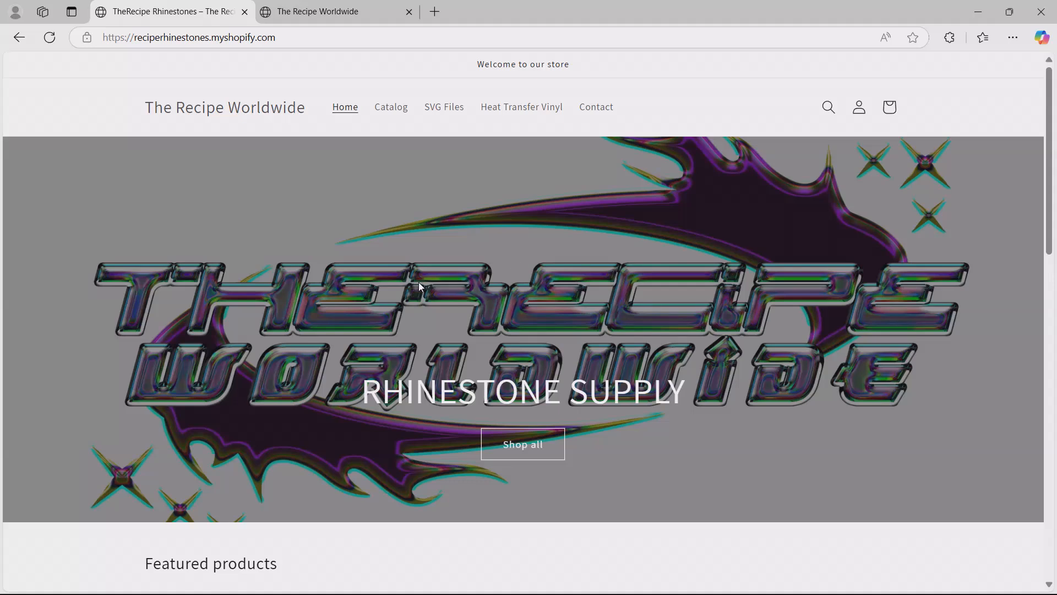
mouse_move(479, 251)
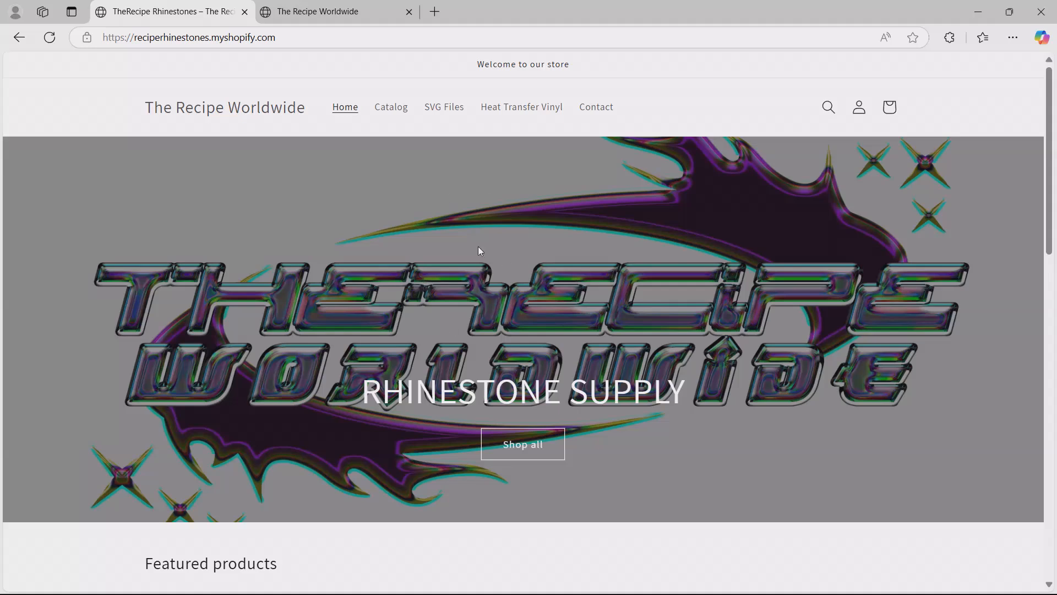
mouse_move(386, 239)
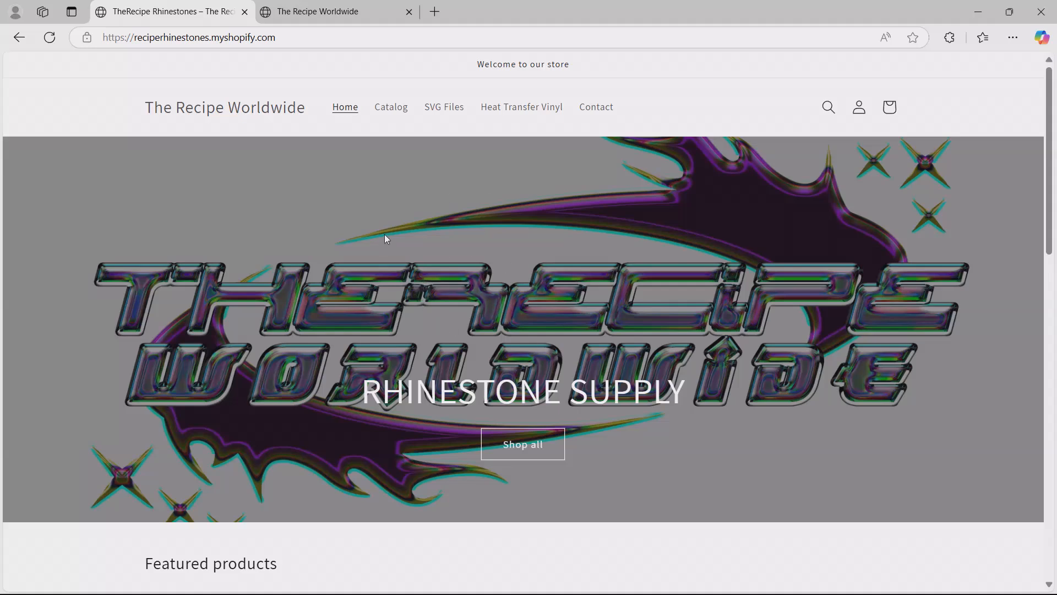
Scroll the homepage down to the Featured products with the Block Font and OG Gothic SVG files
scroll("down", 3)
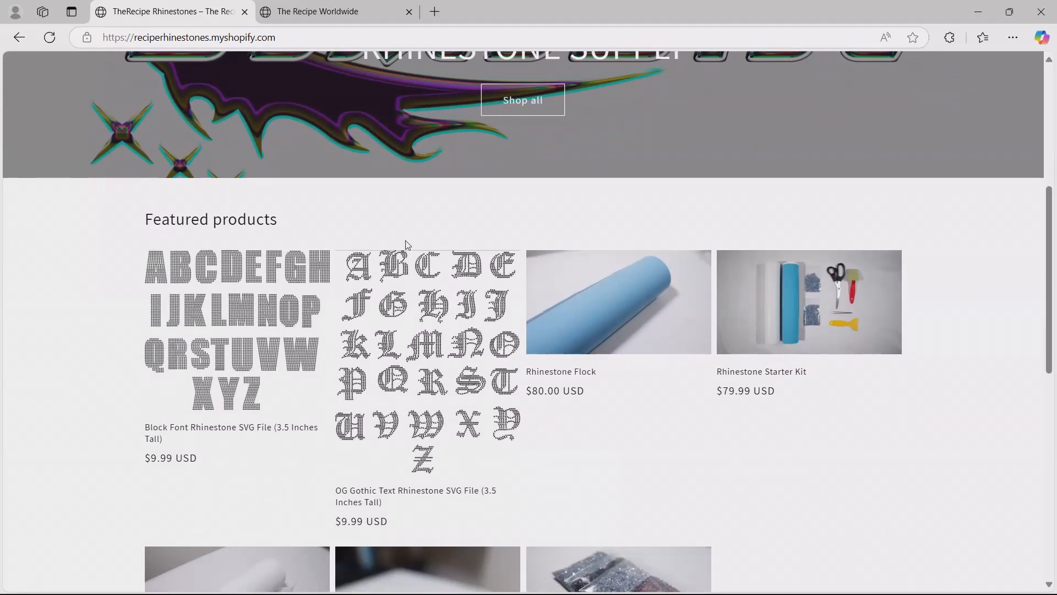
mouse_move(216, 404)
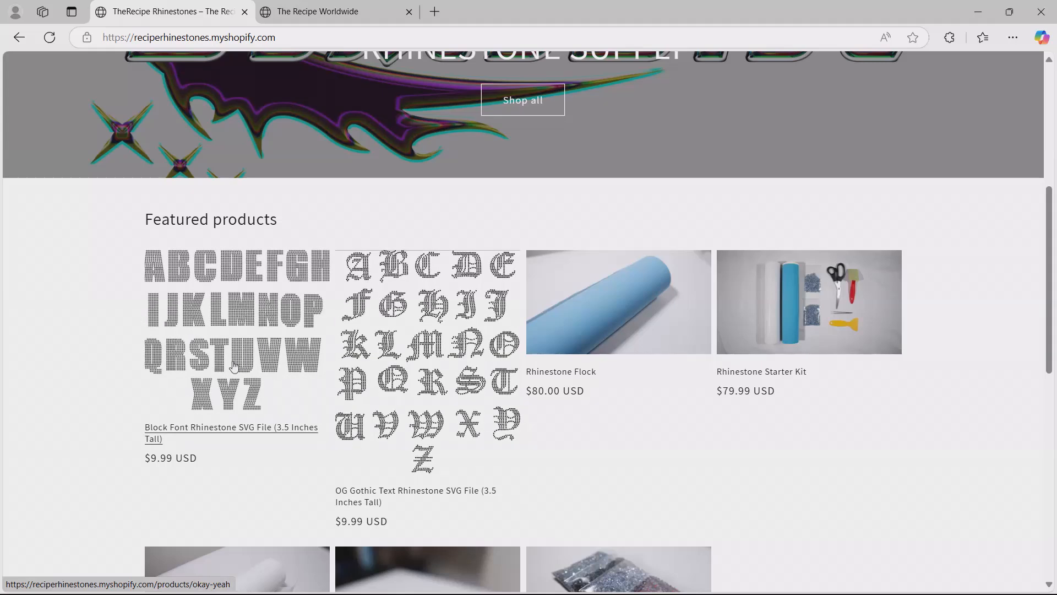
mouse_move(427, 353)
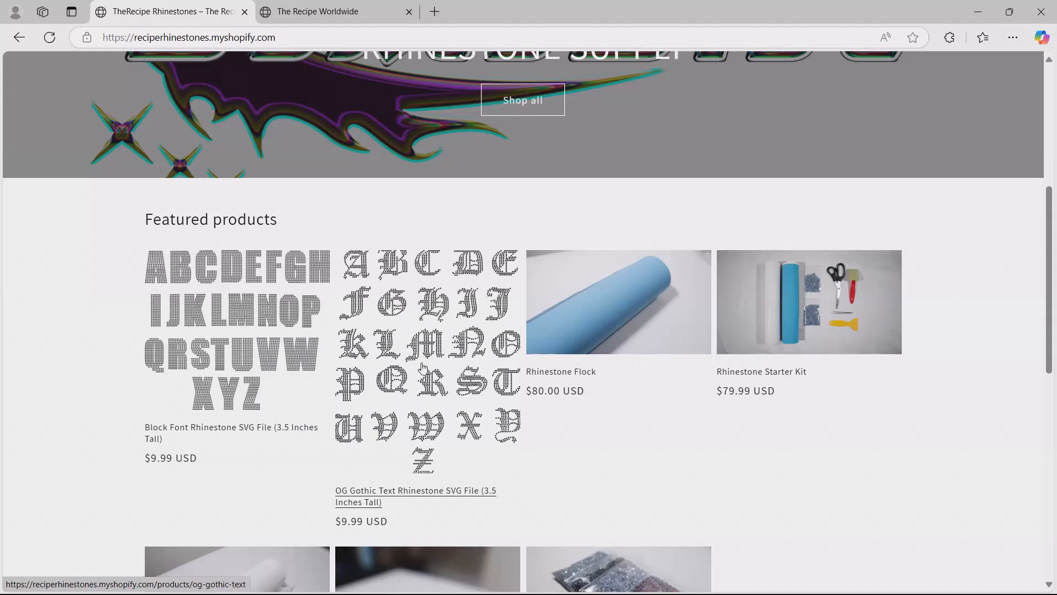
mouse_move(209, 416)
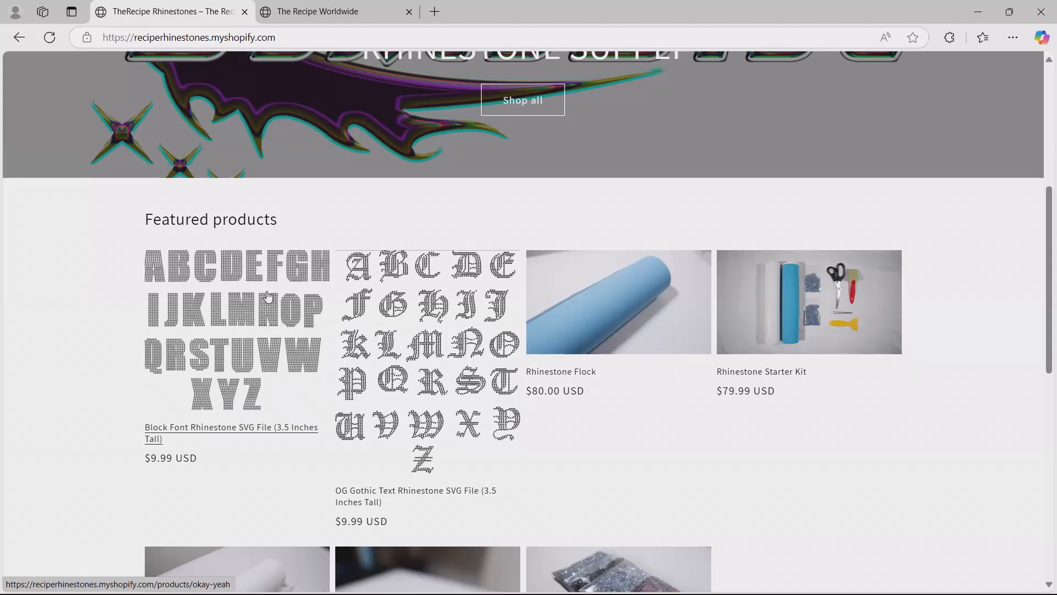
mouse_move(166, 474)
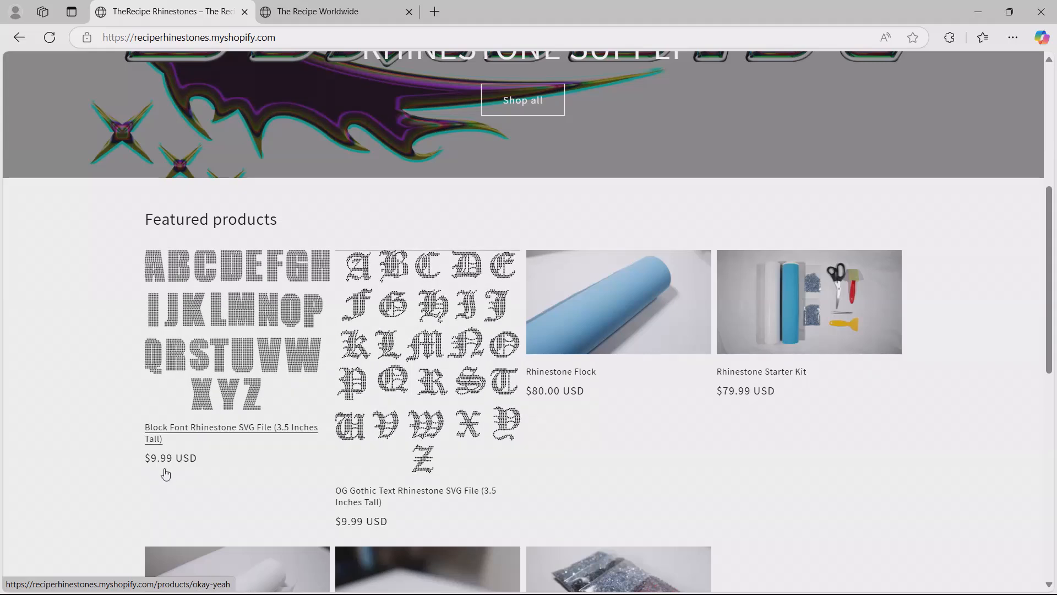
mouse_move(191, 287)
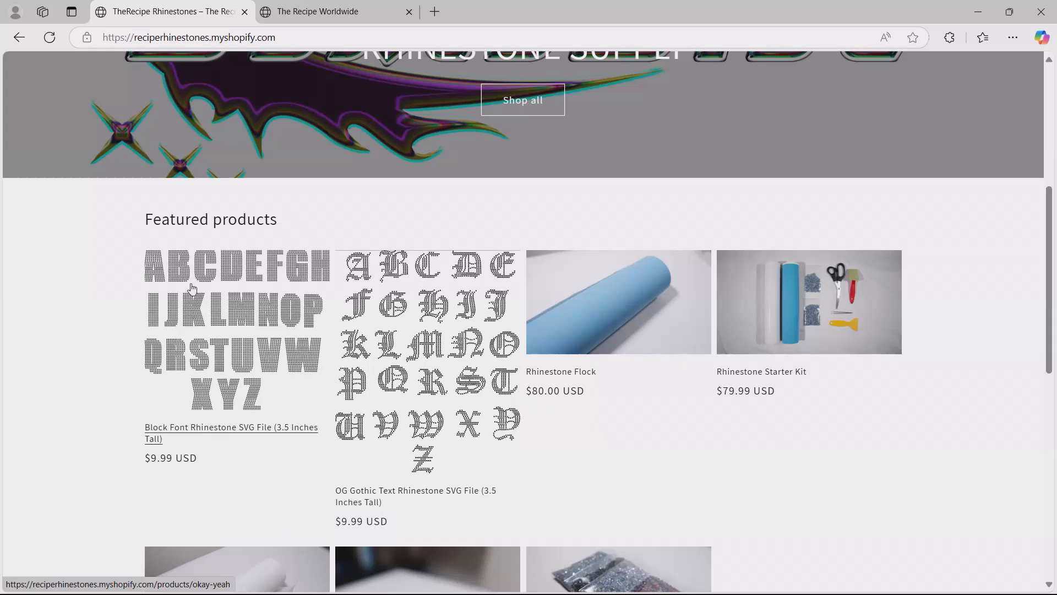
mouse_move(236, 373)
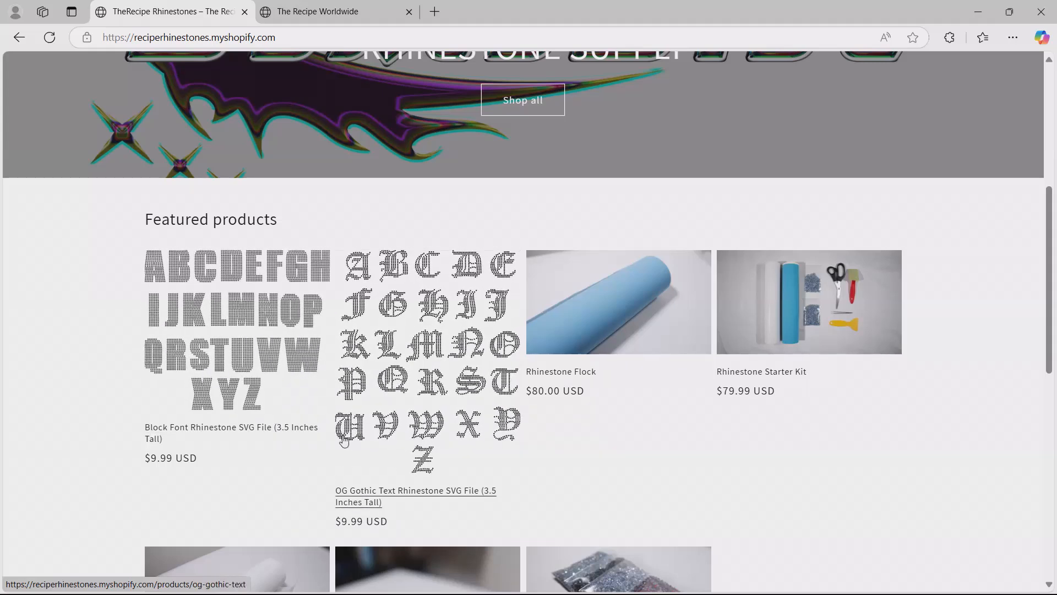
mouse_move(98, 384)
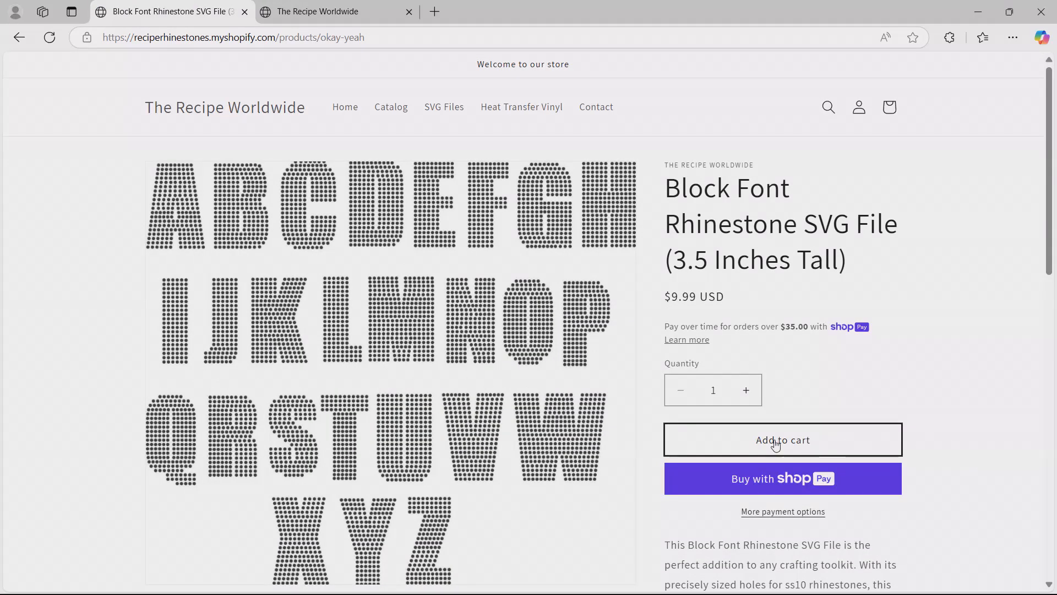
Add the Block Font and OG Gothic Text rhinestone SVG files to the cart and view the cart
left_click(782, 440)
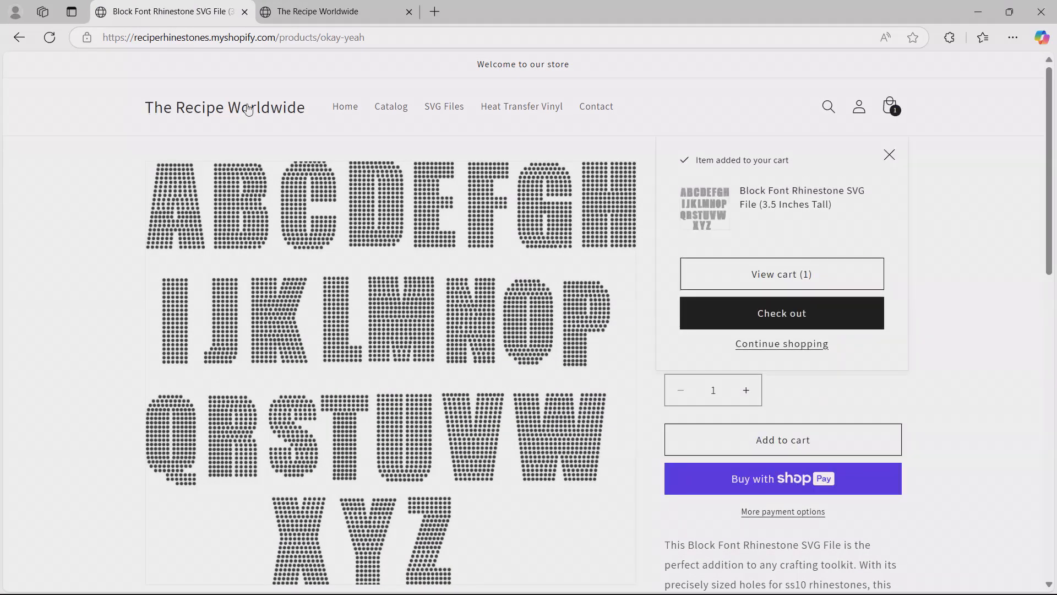
left_click(224, 107)
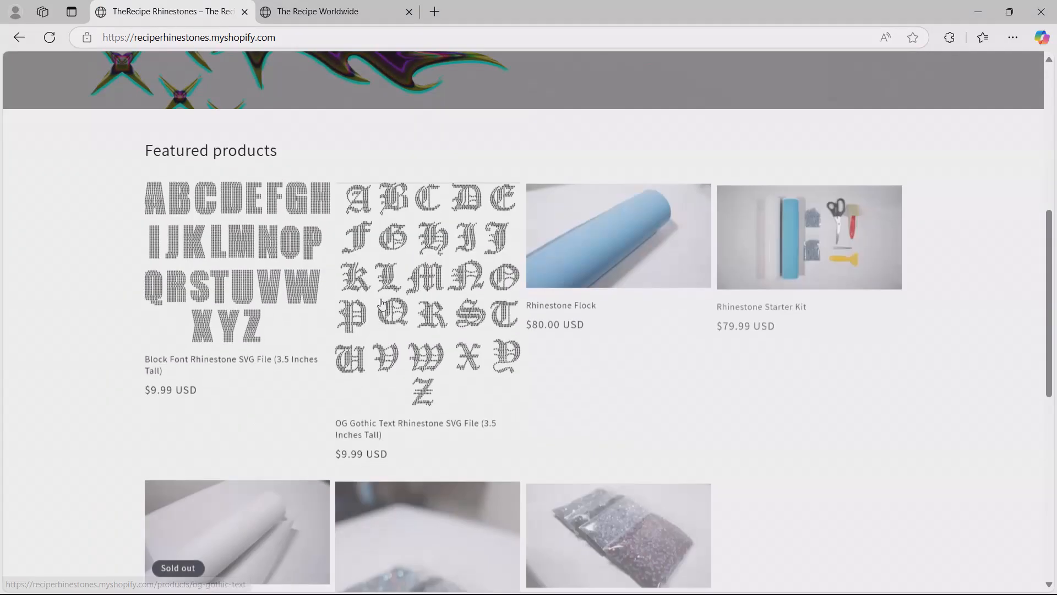
left_click(427, 296)
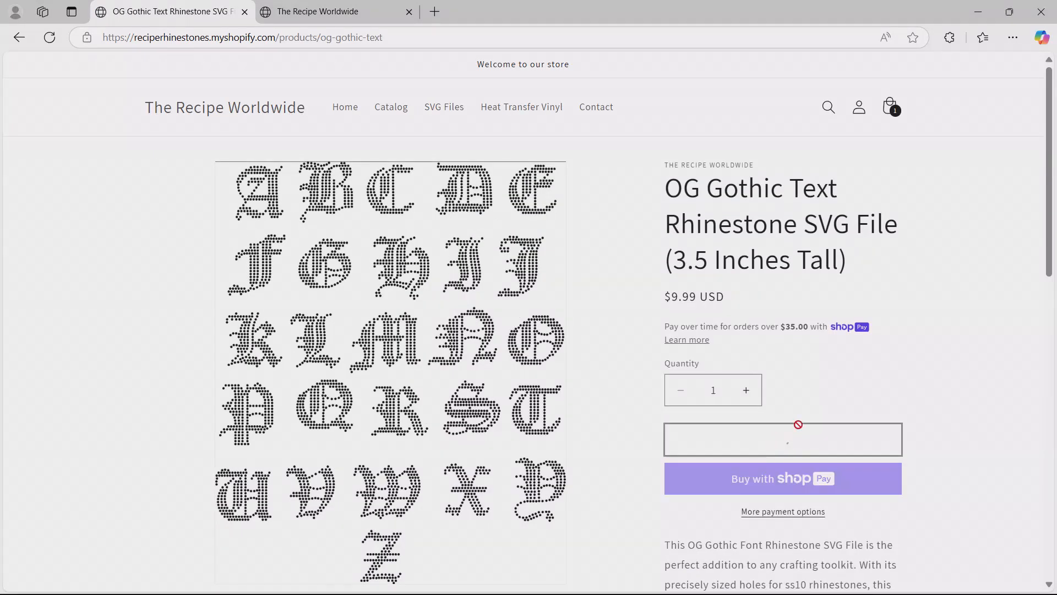
left_click(782, 439)
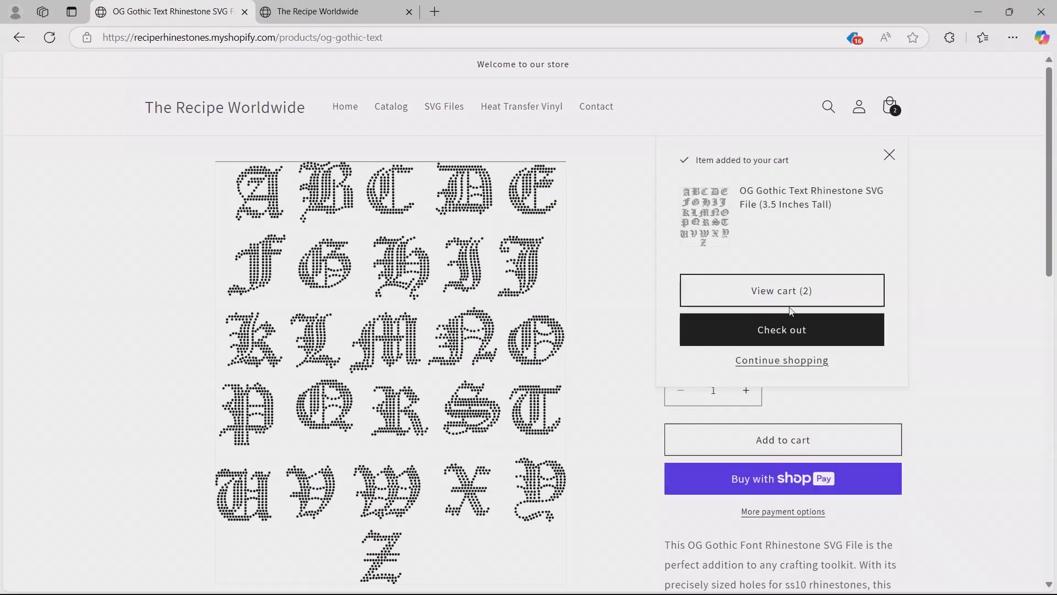
left_click(781, 290)
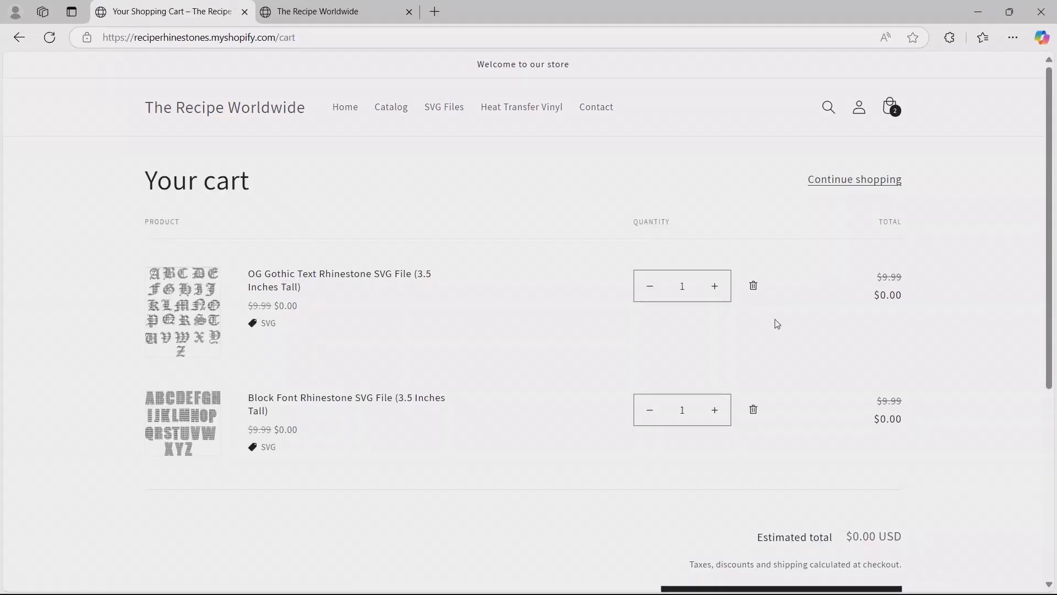
mouse_move(254, 326)
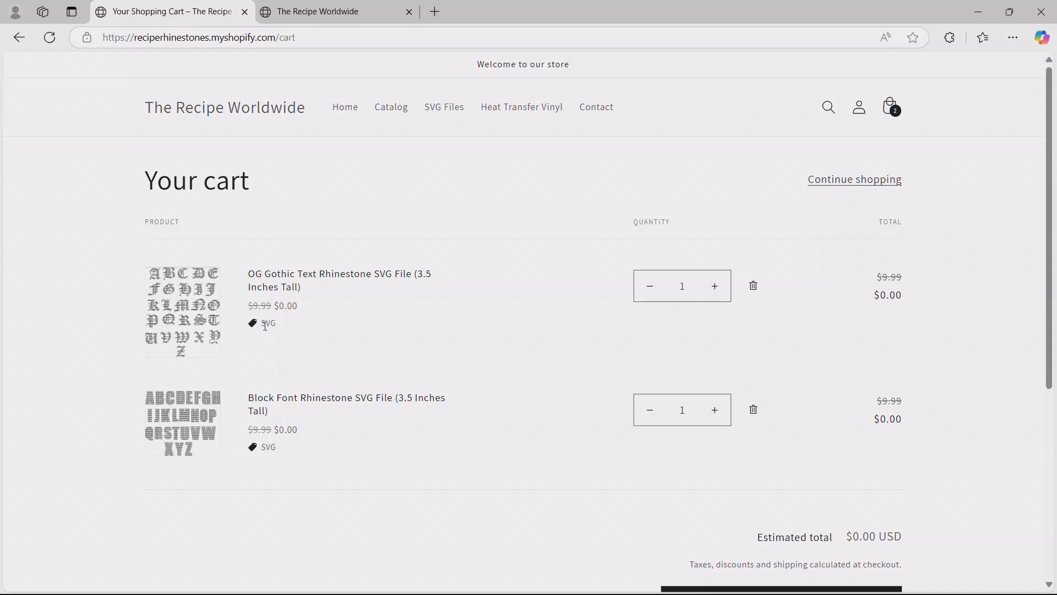
mouse_move(275, 452)
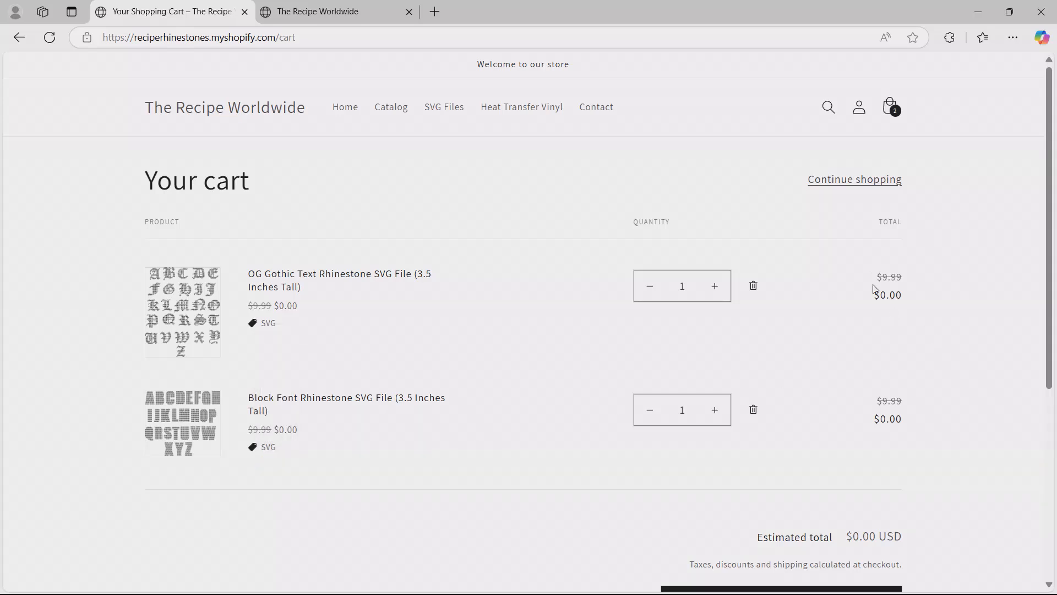
mouse_move(889, 271)
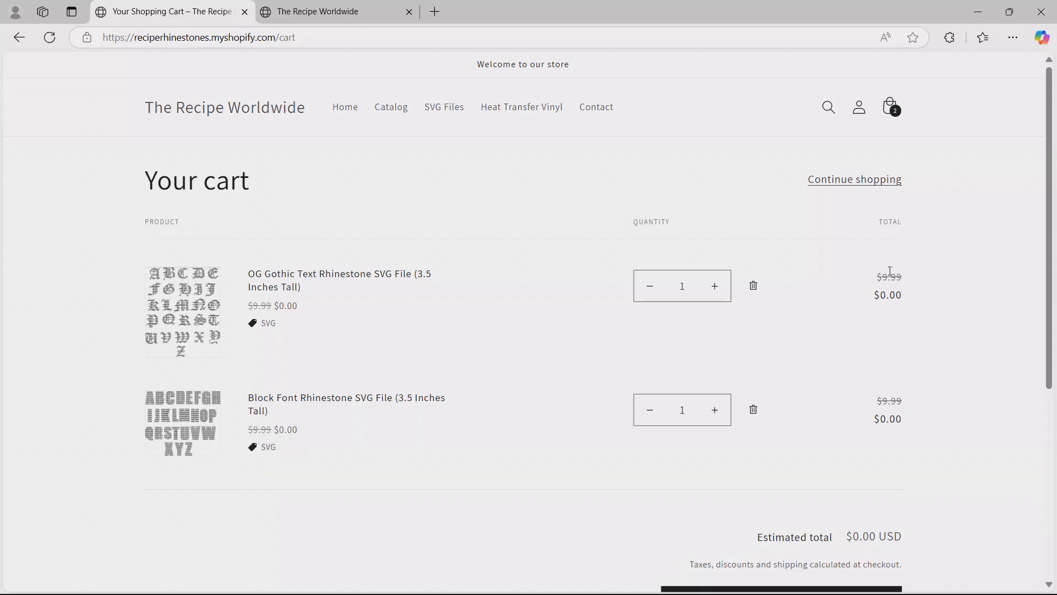
mouse_move(857, 175)
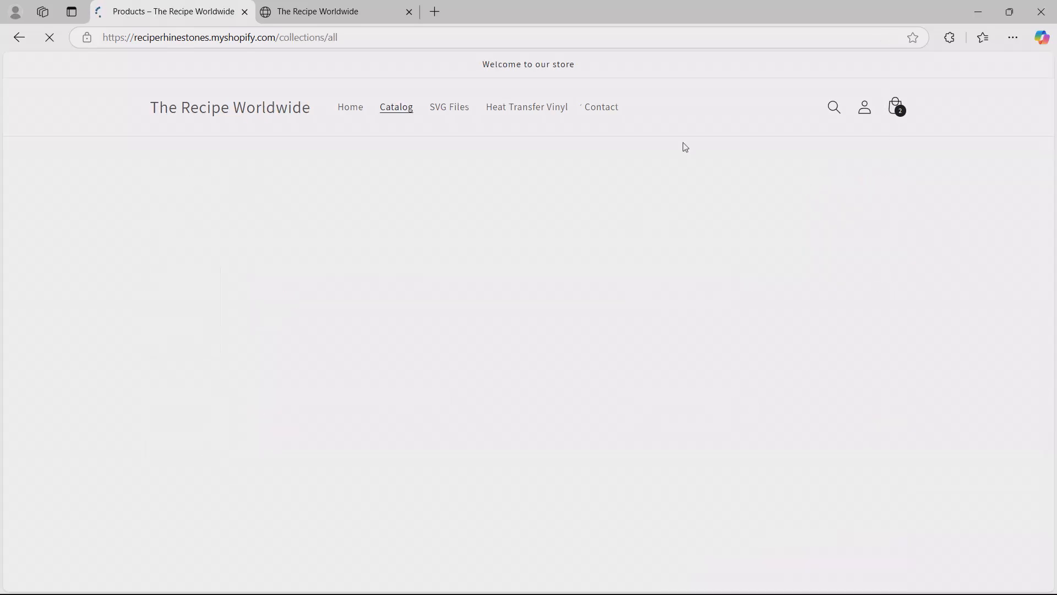
Proceed to checkout and re-apply the 'svg' discount code for a $0.00 total
left_click(895, 107)
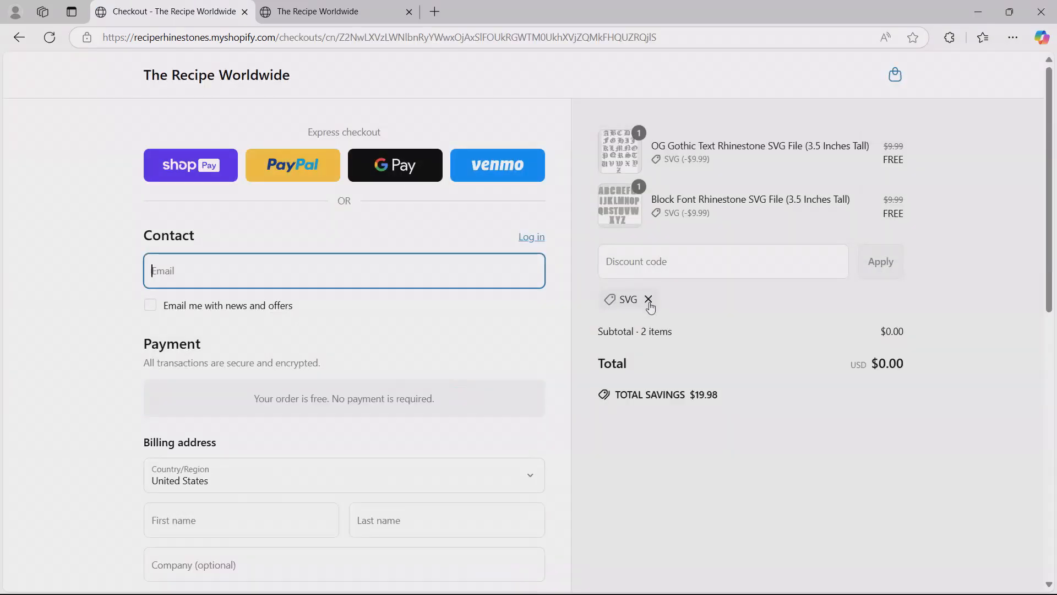
left_click(648, 300)
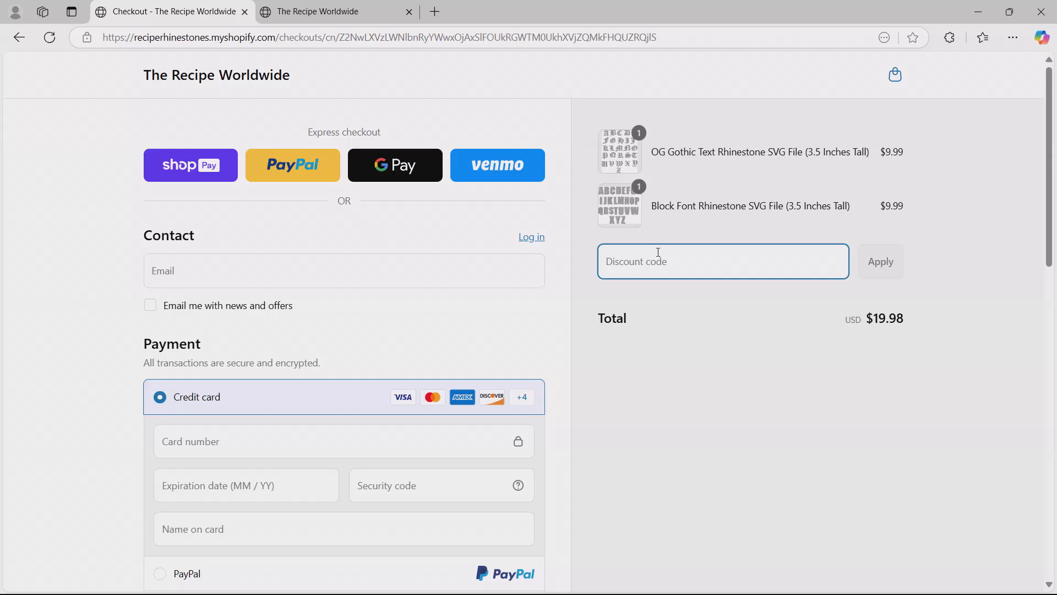
type("svg")
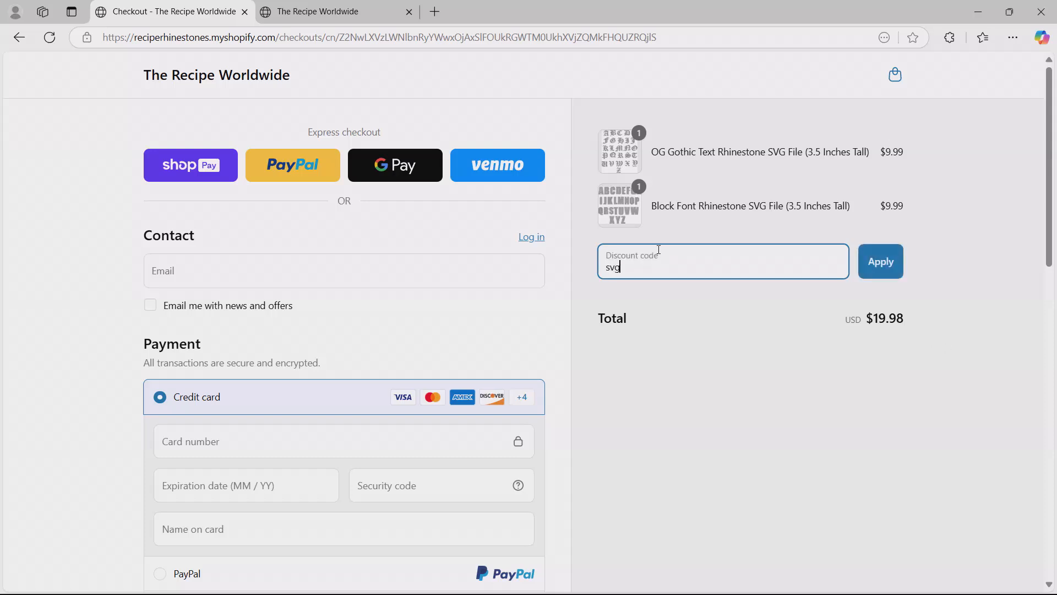
type("sv")
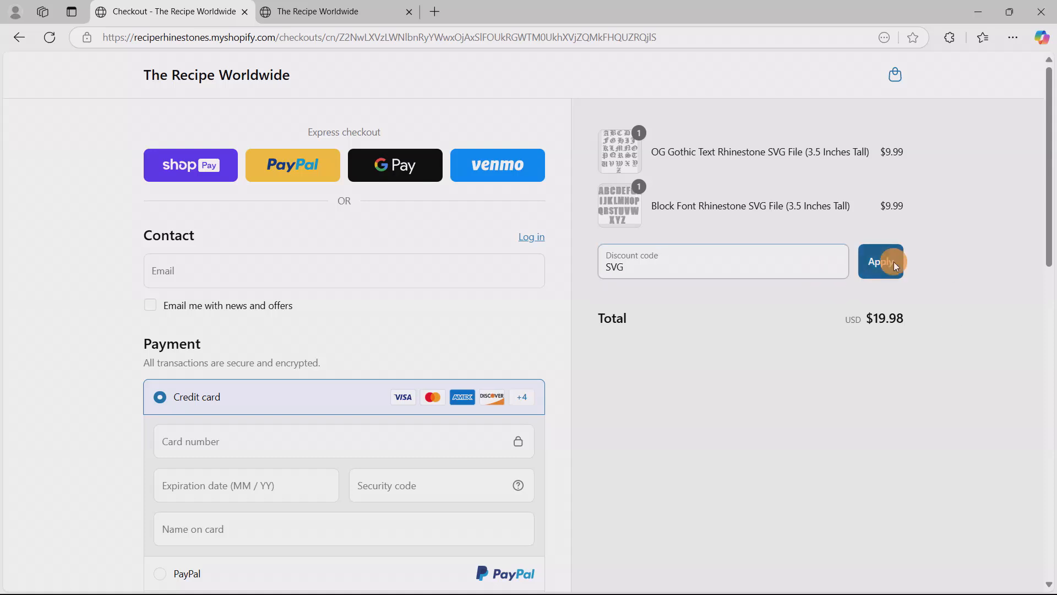
left_click(881, 262)
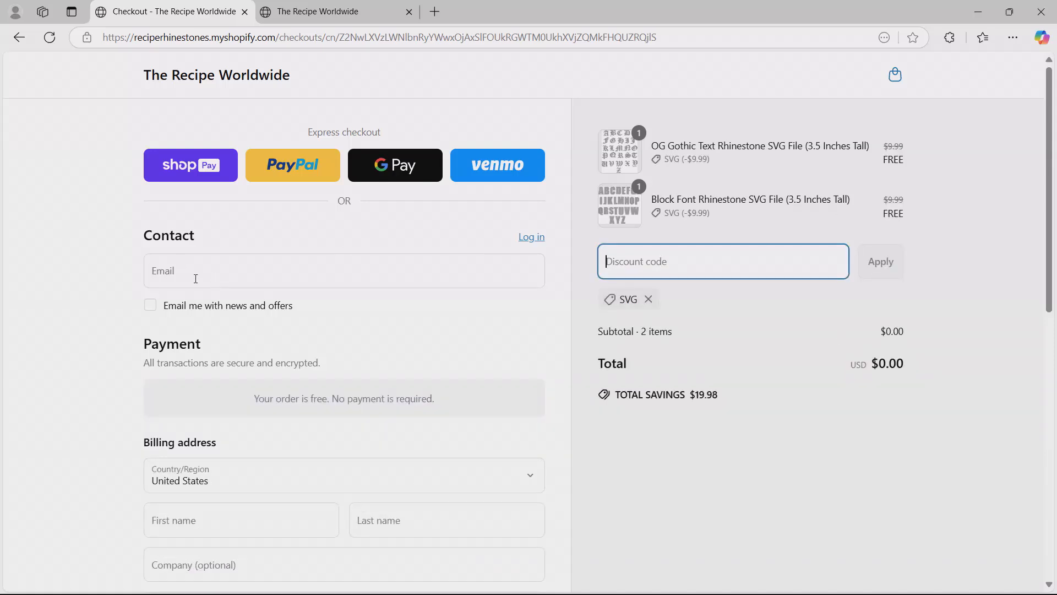
Review the billing address and tip sections of the free order
scroll("down", 3)
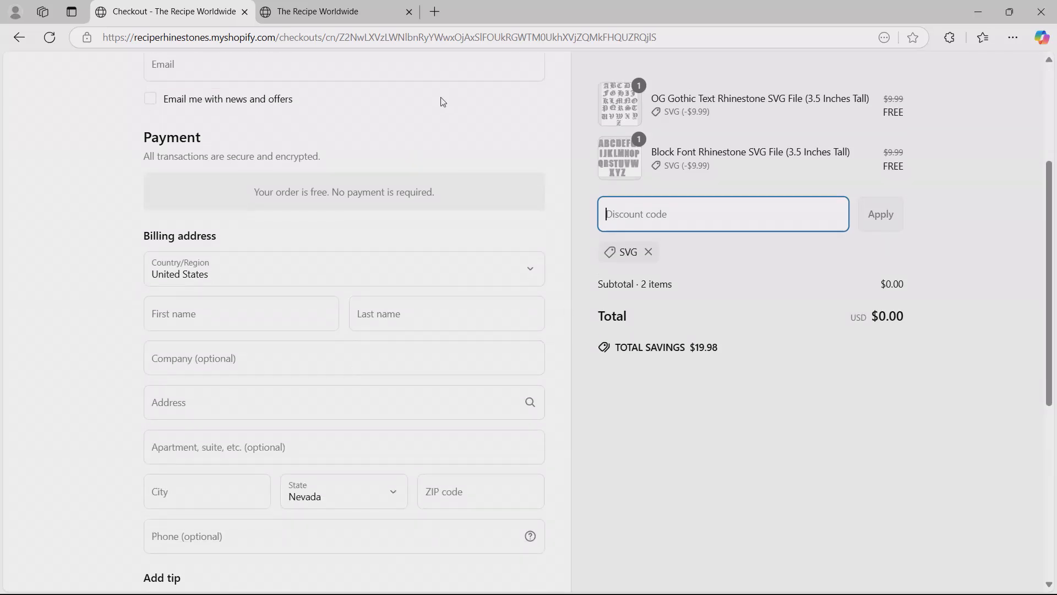
mouse_move(232, 236)
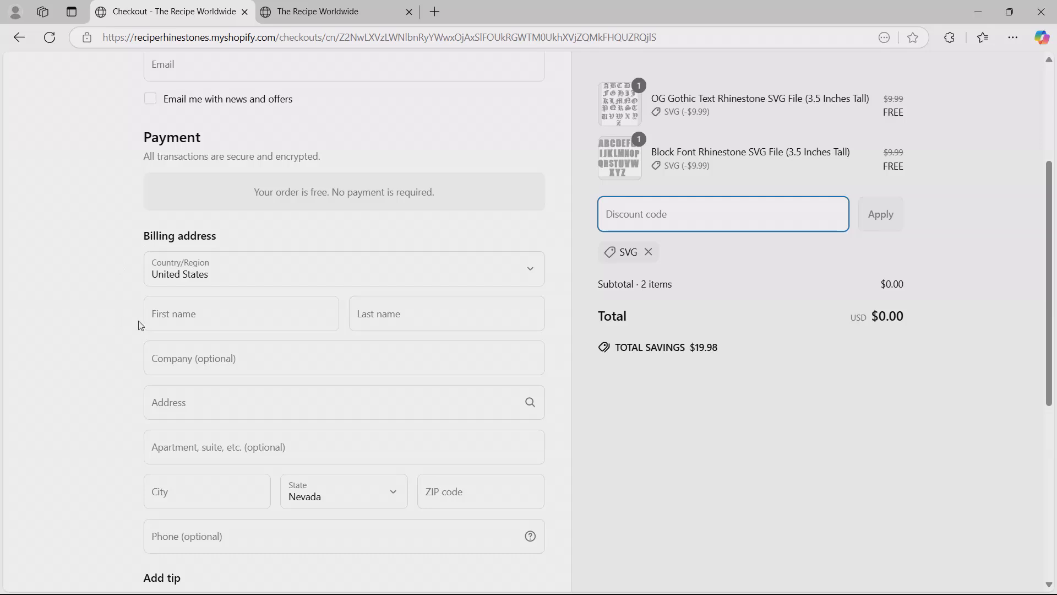
mouse_move(113, 363)
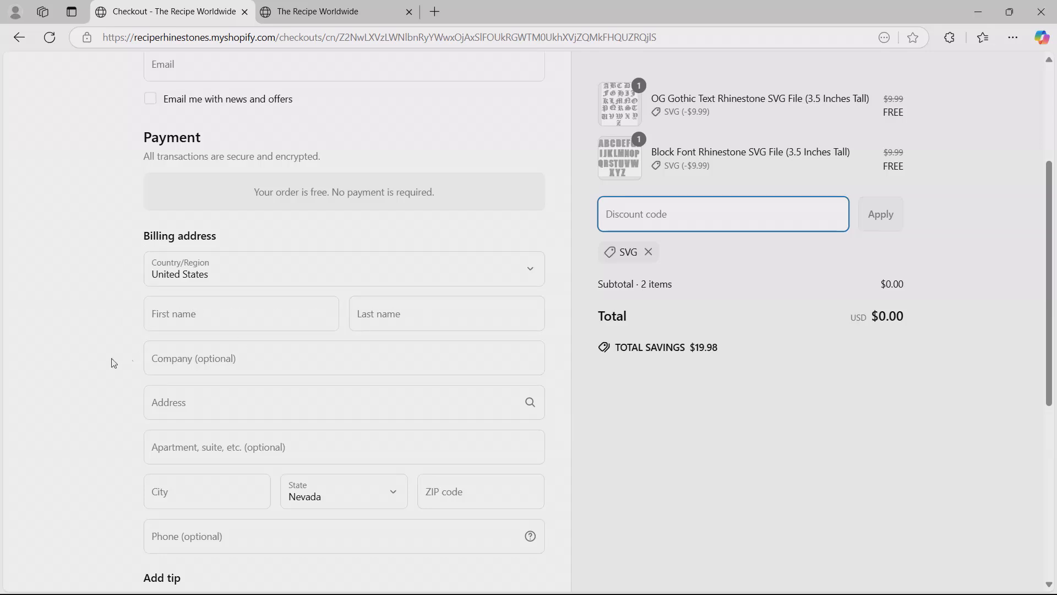
scroll("down", 3)
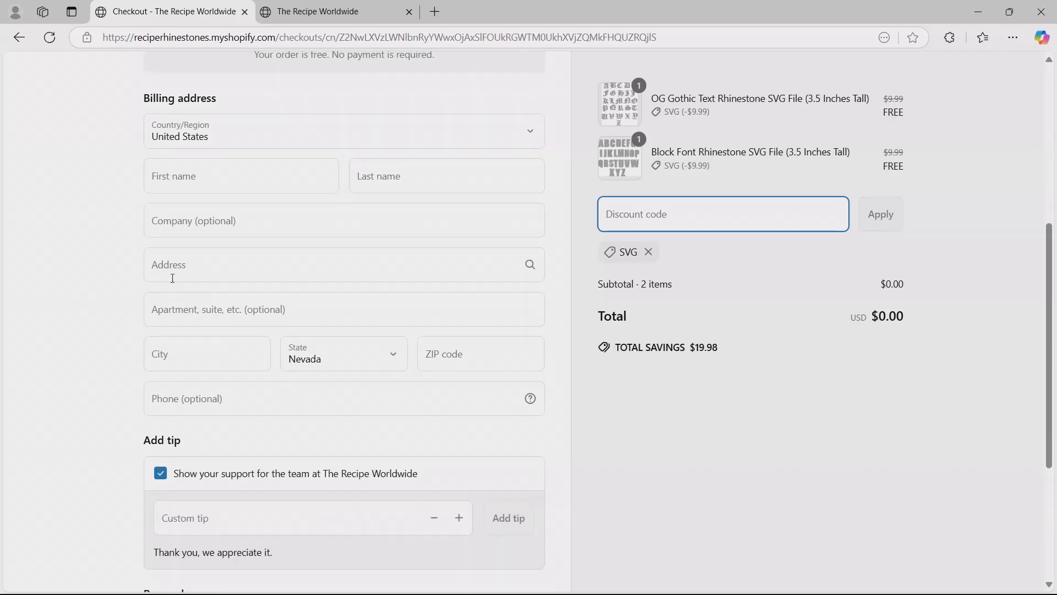
mouse_move(405, 297)
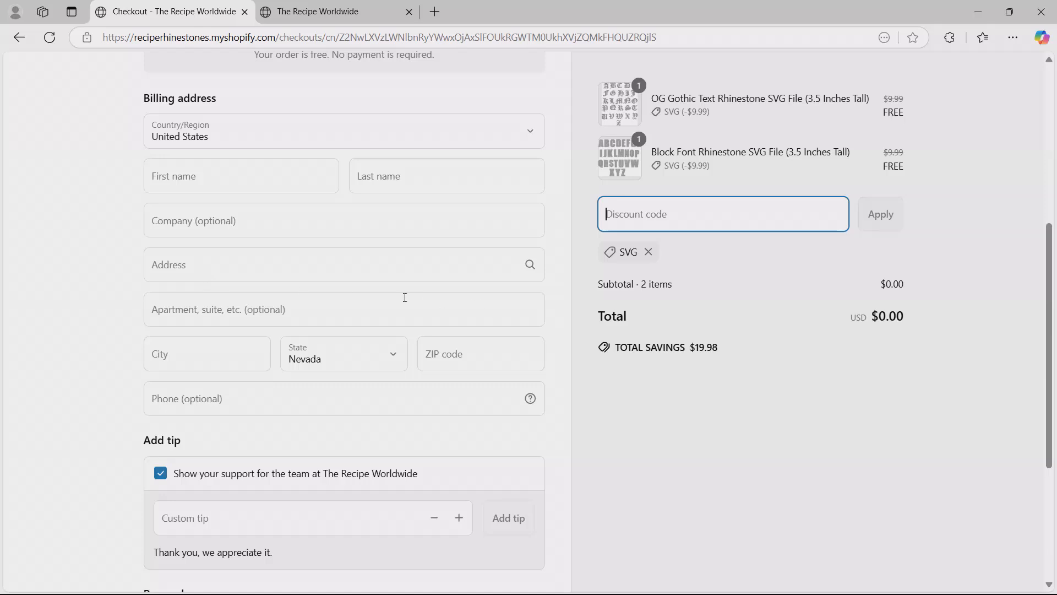
mouse_move(328, 272)
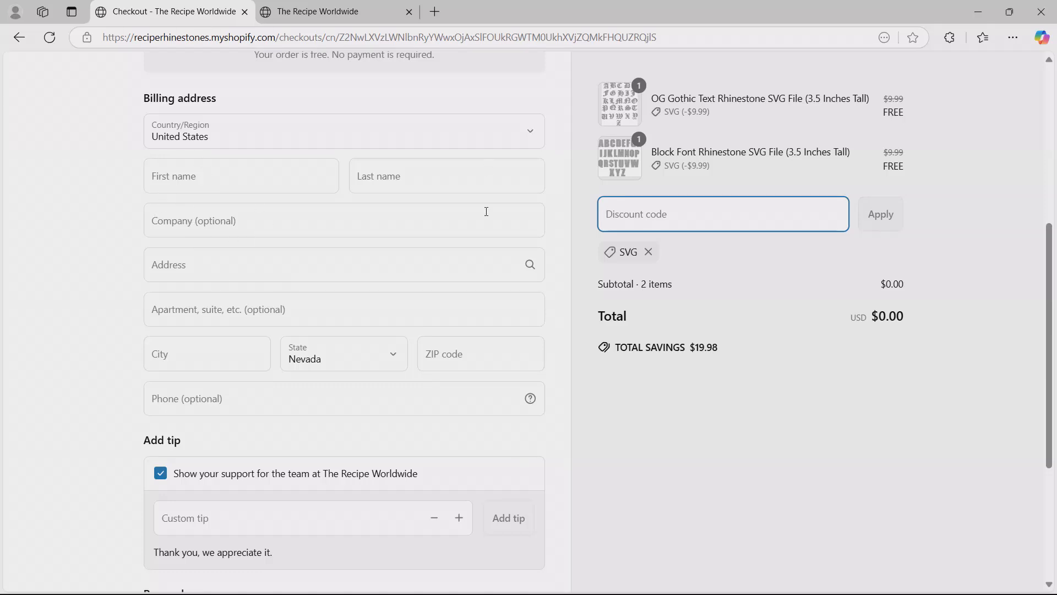
scroll("up", 3)
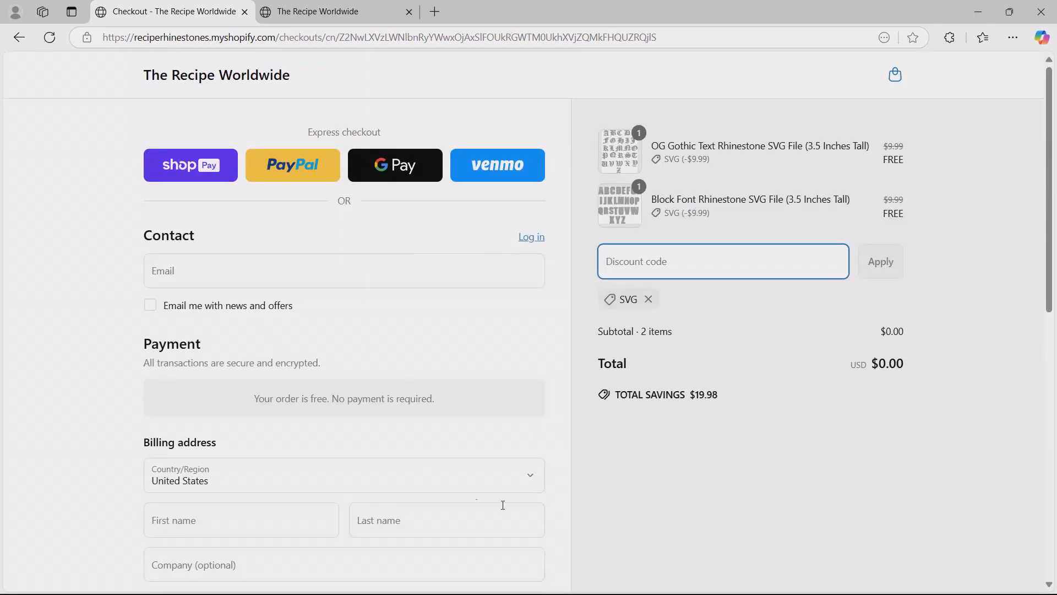
mouse_move(751, 407)
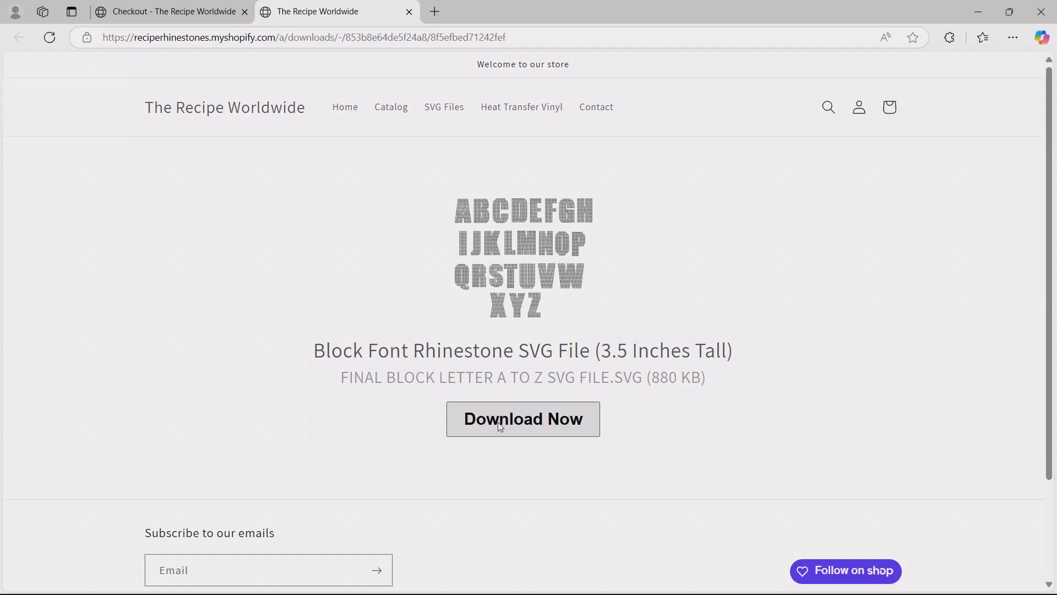
mouse_move(617, 350)
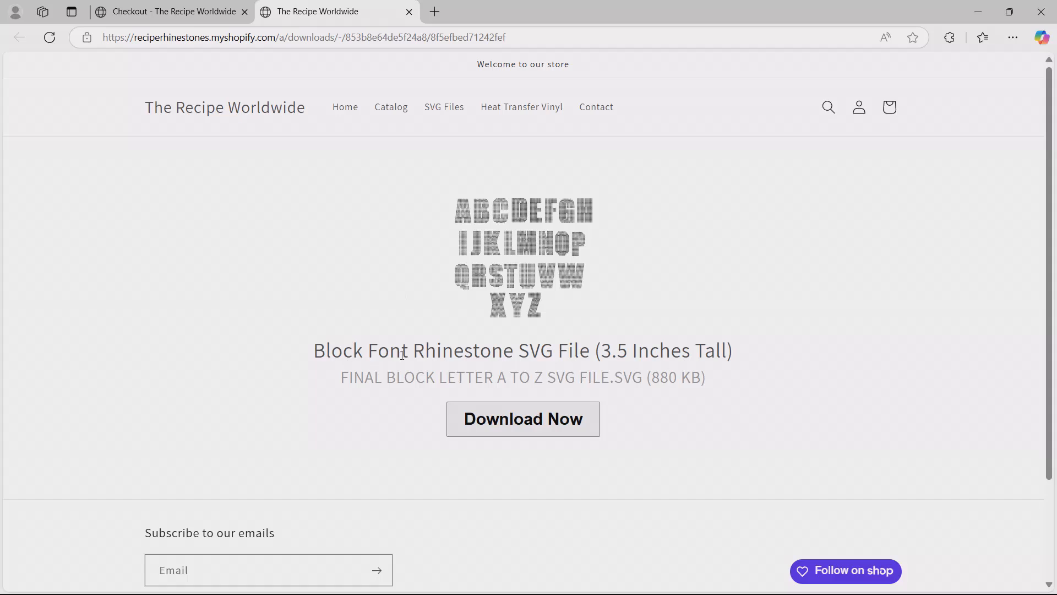
mouse_move(271, 217)
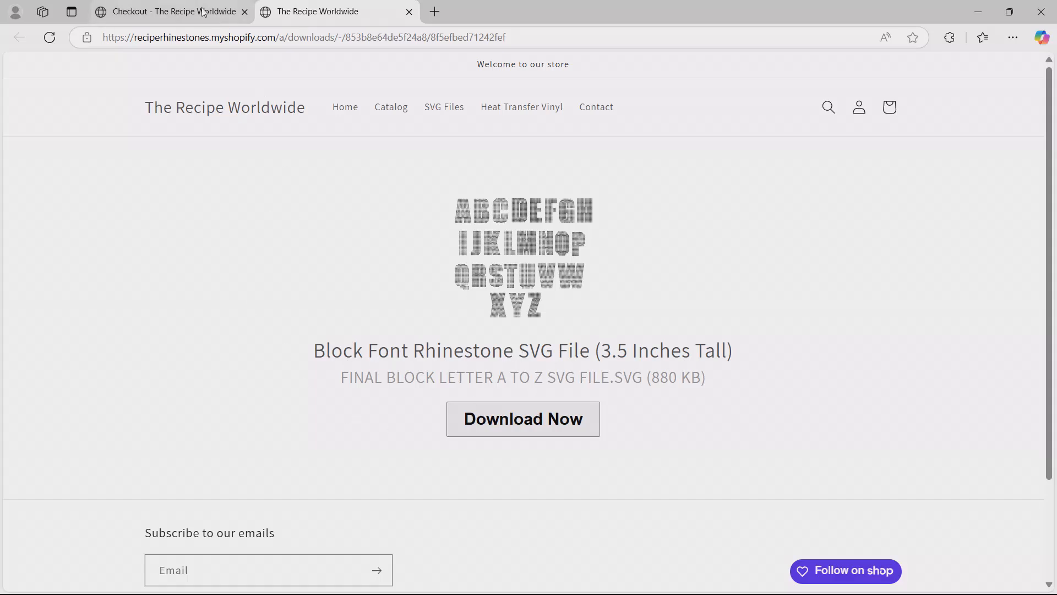
mouse_move(275, 317)
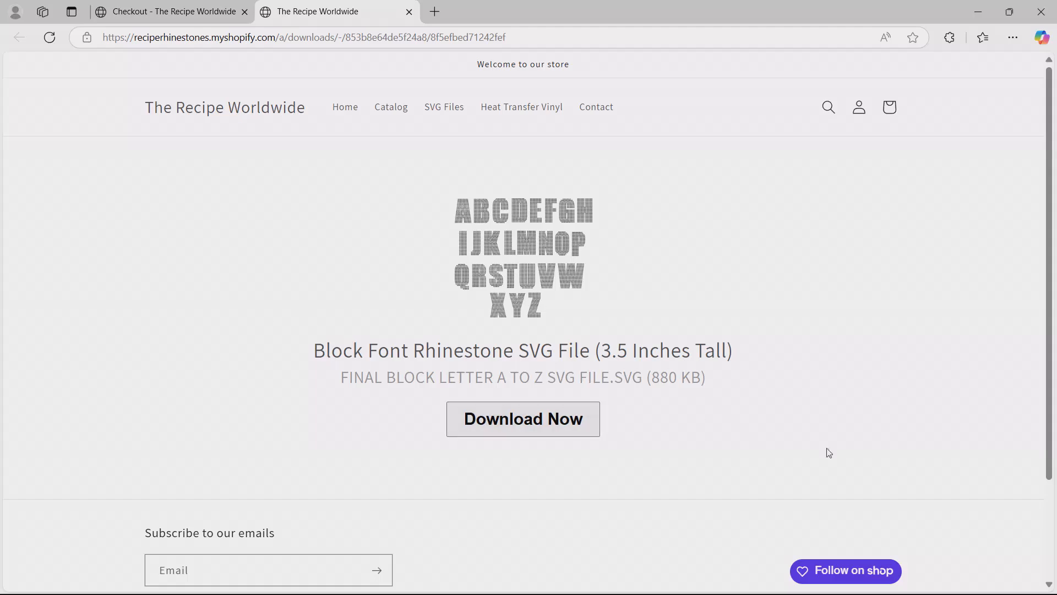
mouse_move(584, 227)
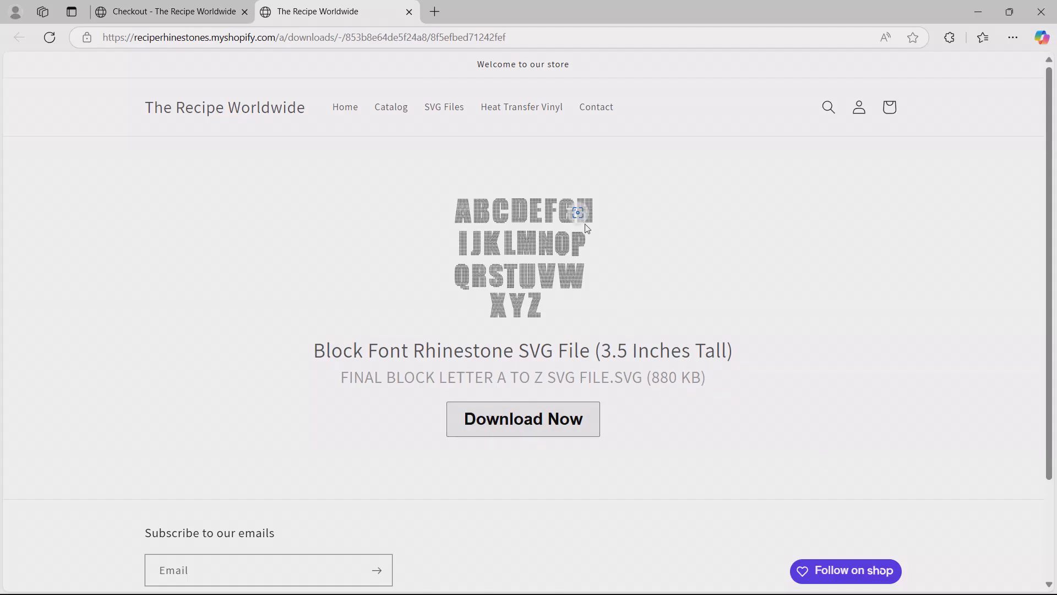
mouse_move(610, 337)
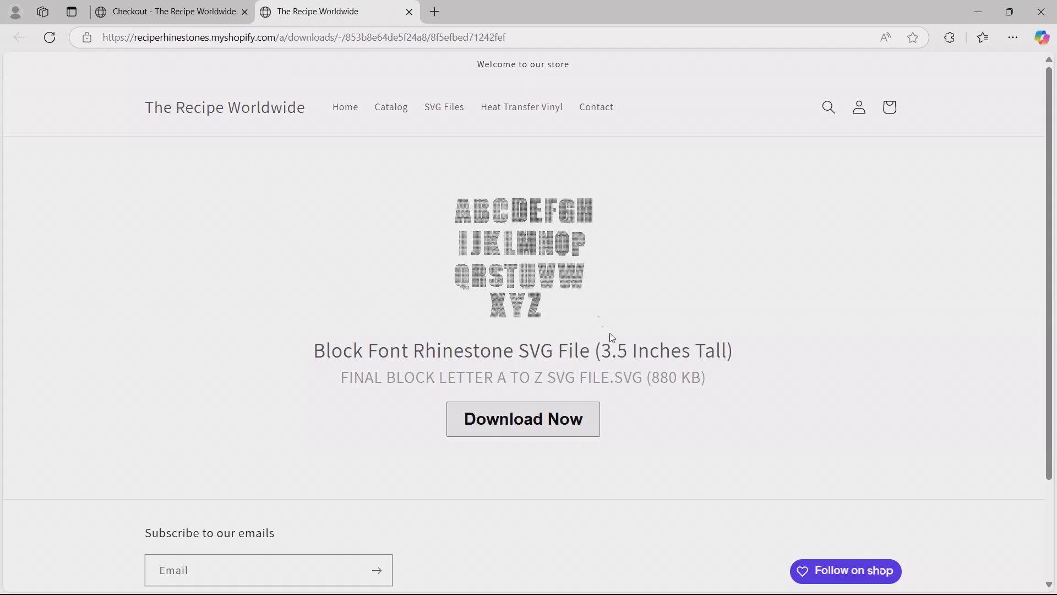
mouse_move(459, 140)
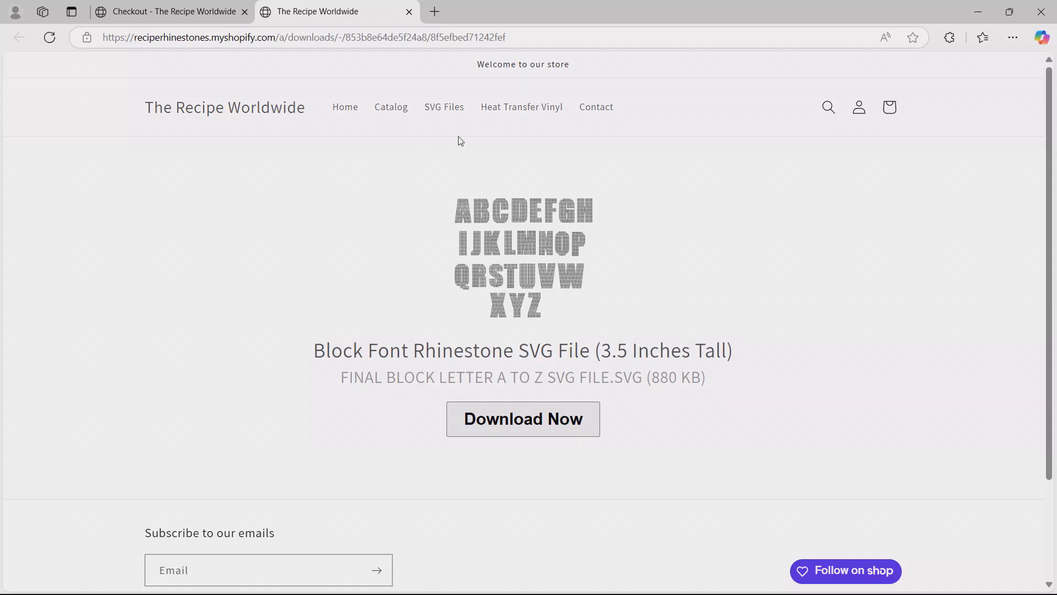
mouse_move(276, 137)
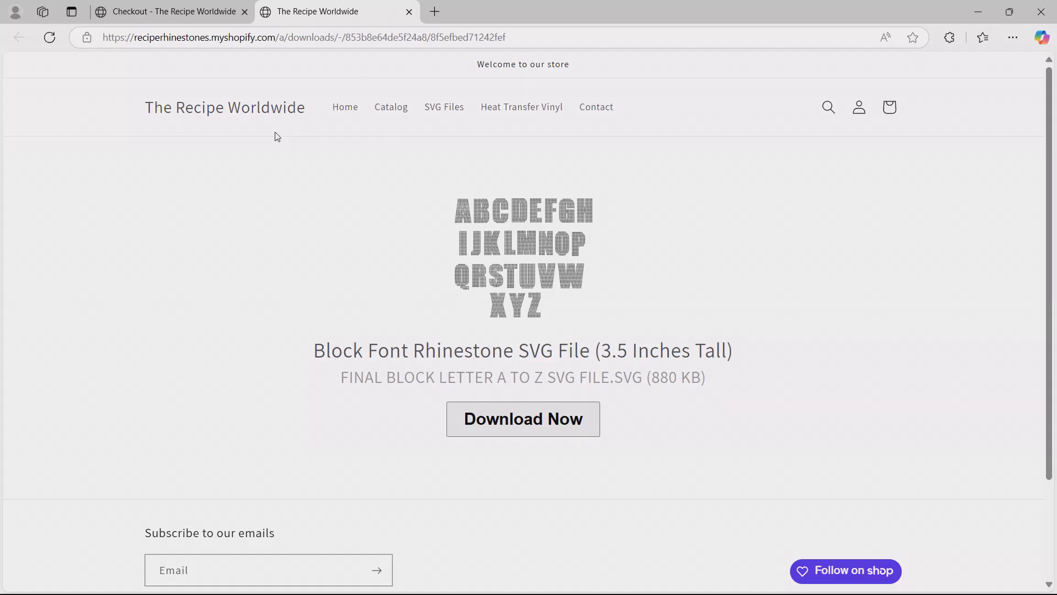
mouse_move(134, 61)
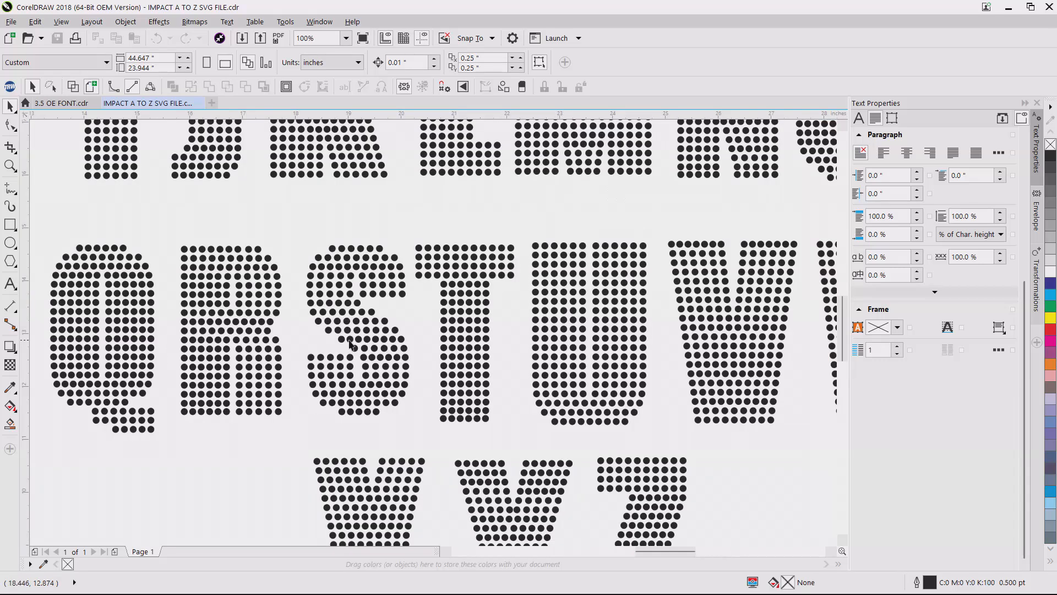
Switch to the IMPACT A TO Z SVG FILE.cdr document showing the dotted rhinestone alphabet
left_click(95, 320)
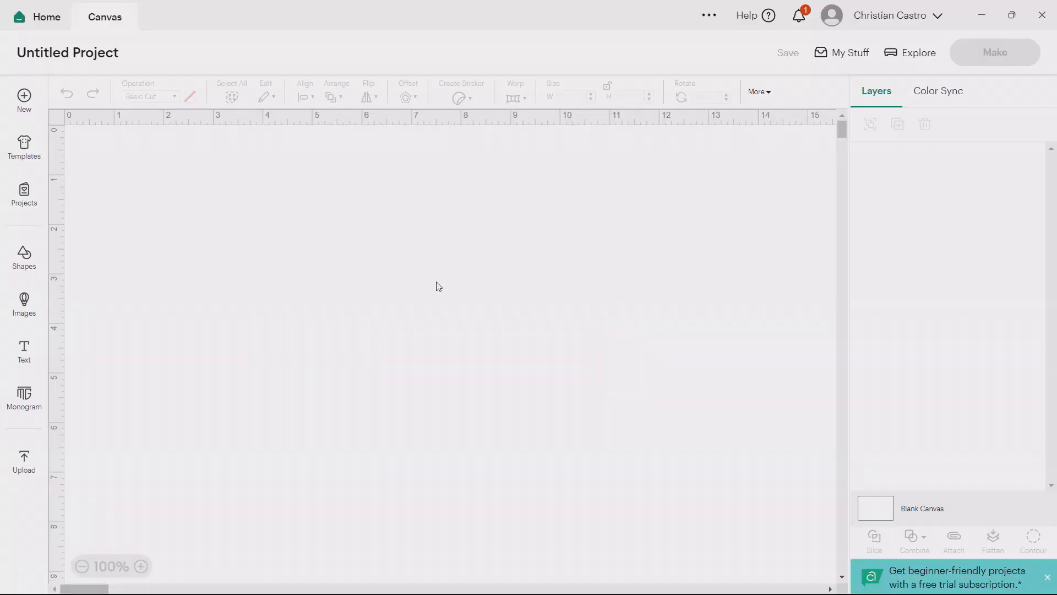
mouse_move(147, 105)
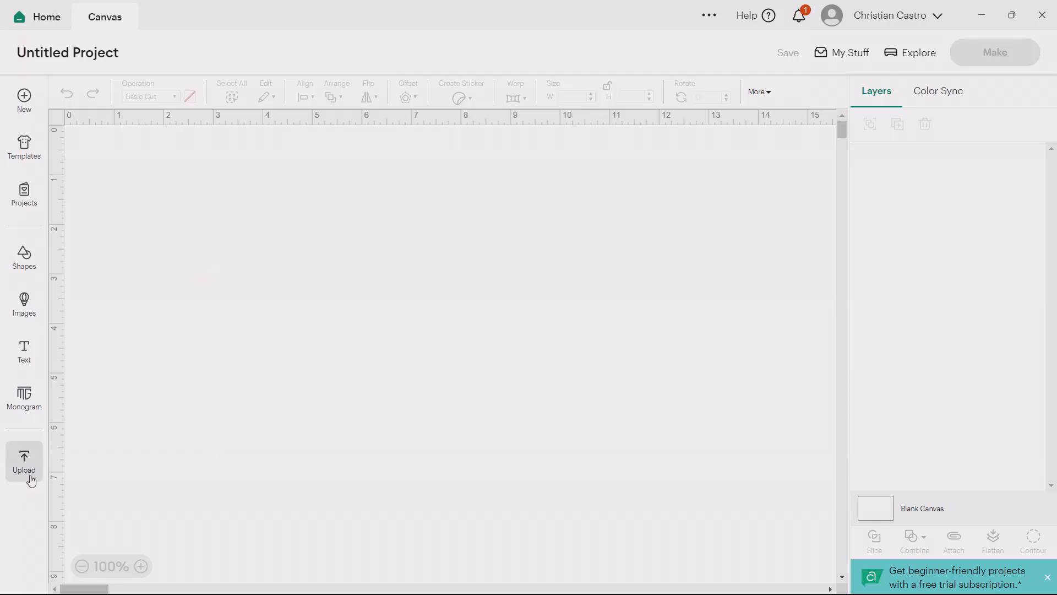
Add the uploaded FINAL BLOCK LETTER alphabet from Recent Uploads onto the canvas
left_click(23, 461)
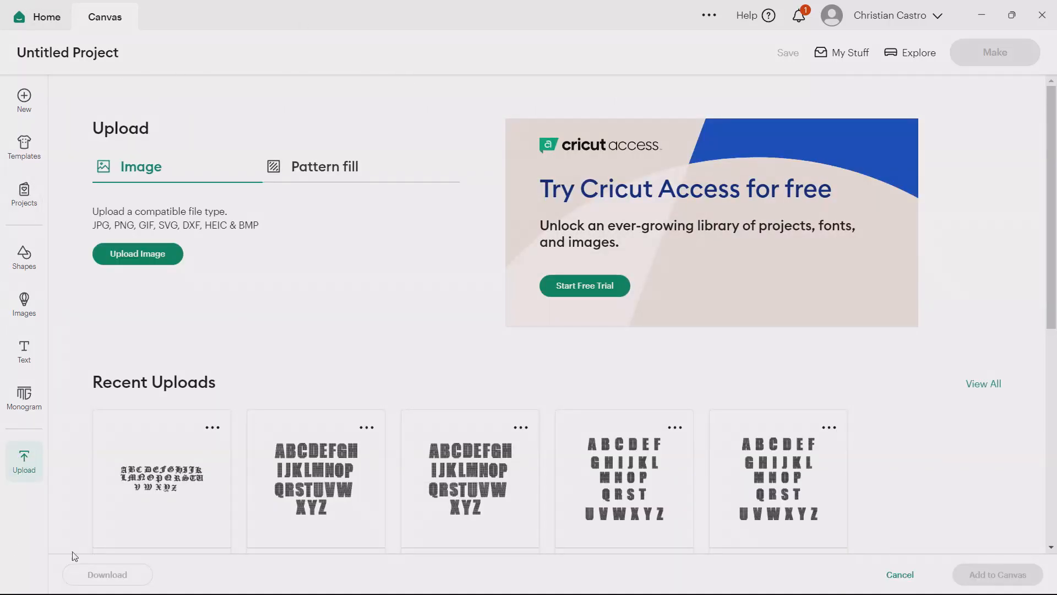
mouse_move(216, 341)
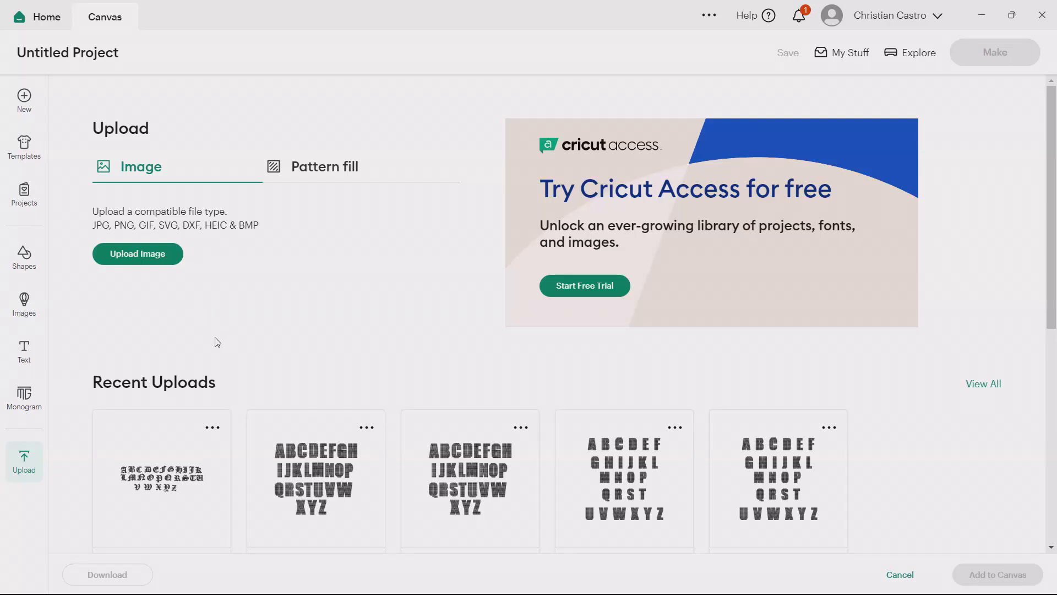
scroll("down", 3)
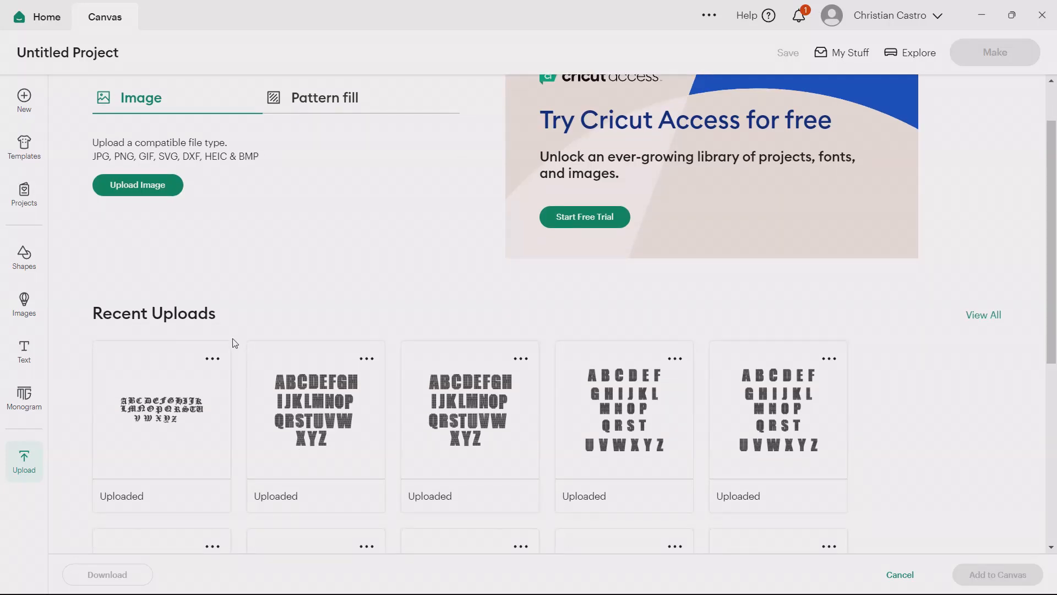
left_click(899, 574)
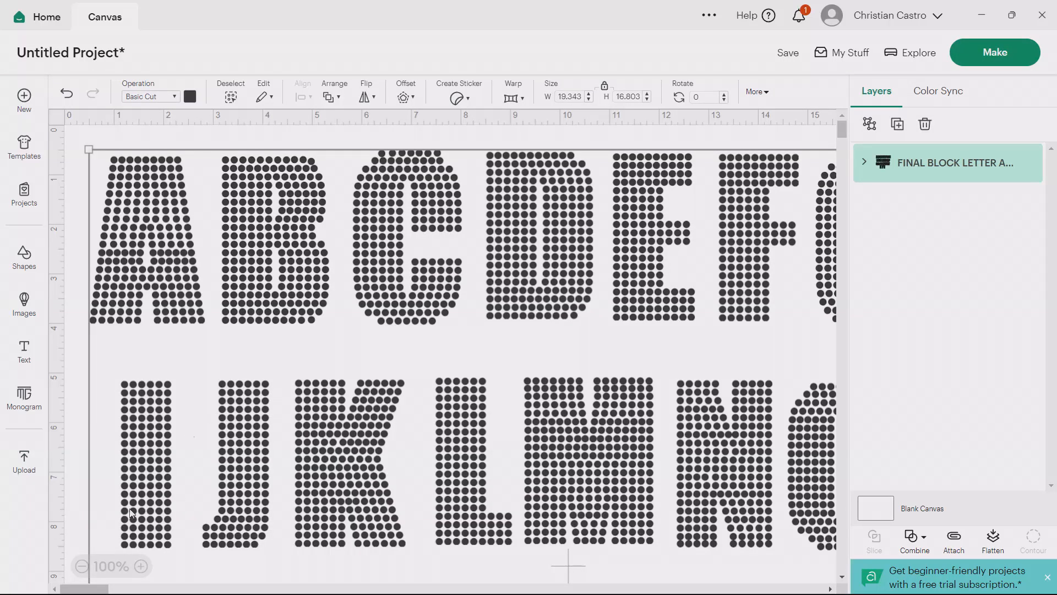
Zoom out to 50% and expand the FINAL BLOCK LETTER group into separate letter layers
left_click(81, 566)
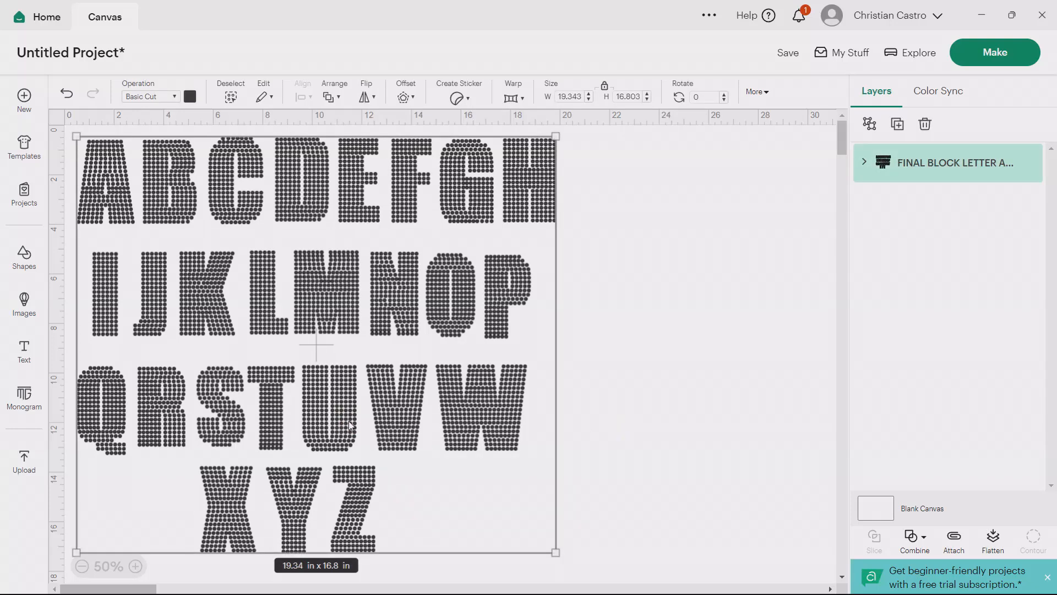
mouse_move(855, 174)
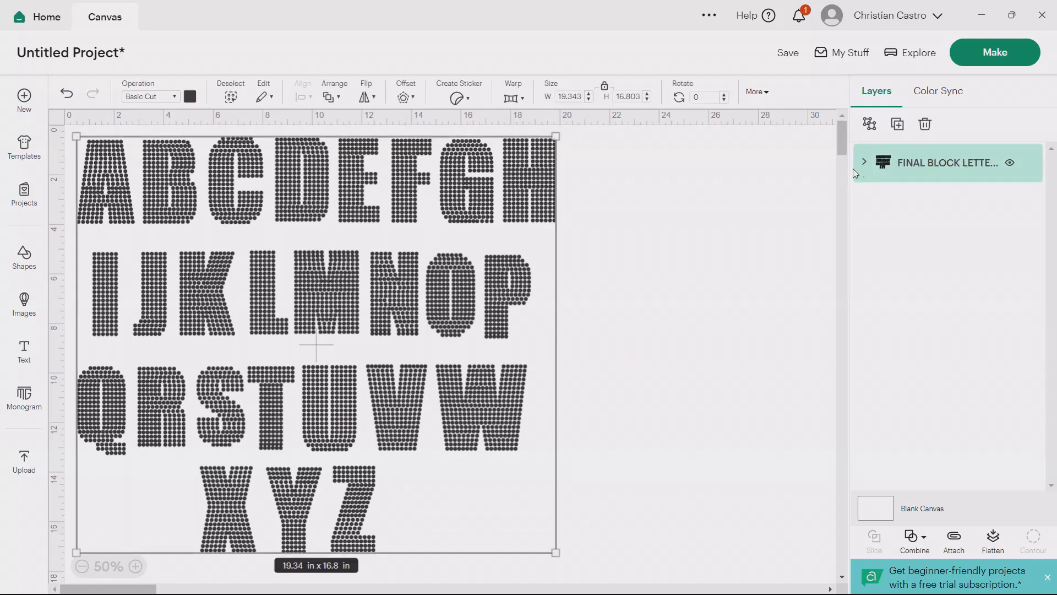
left_click(865, 162)
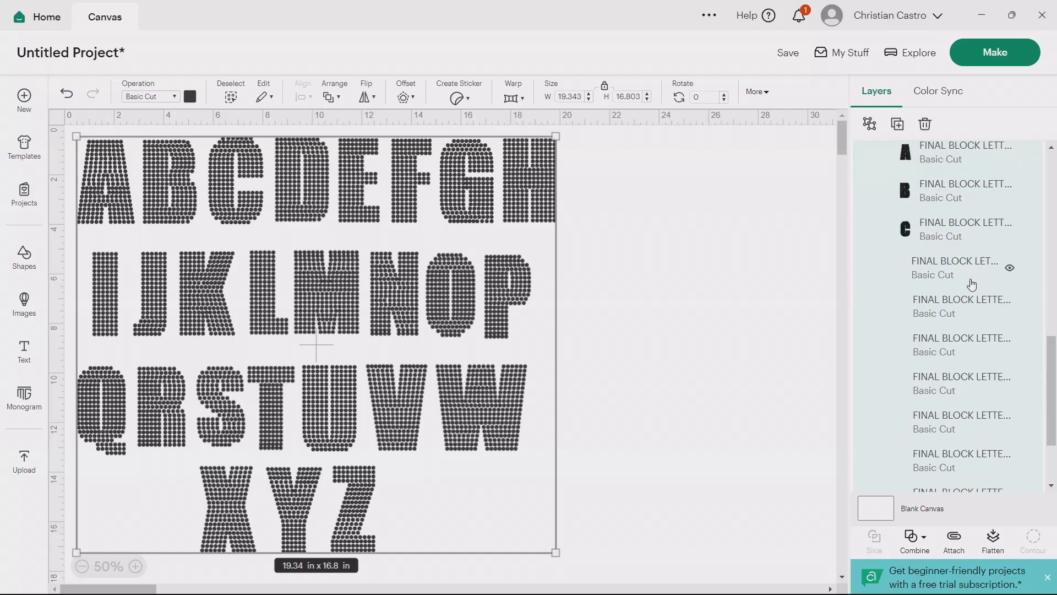
scroll("down", 3)
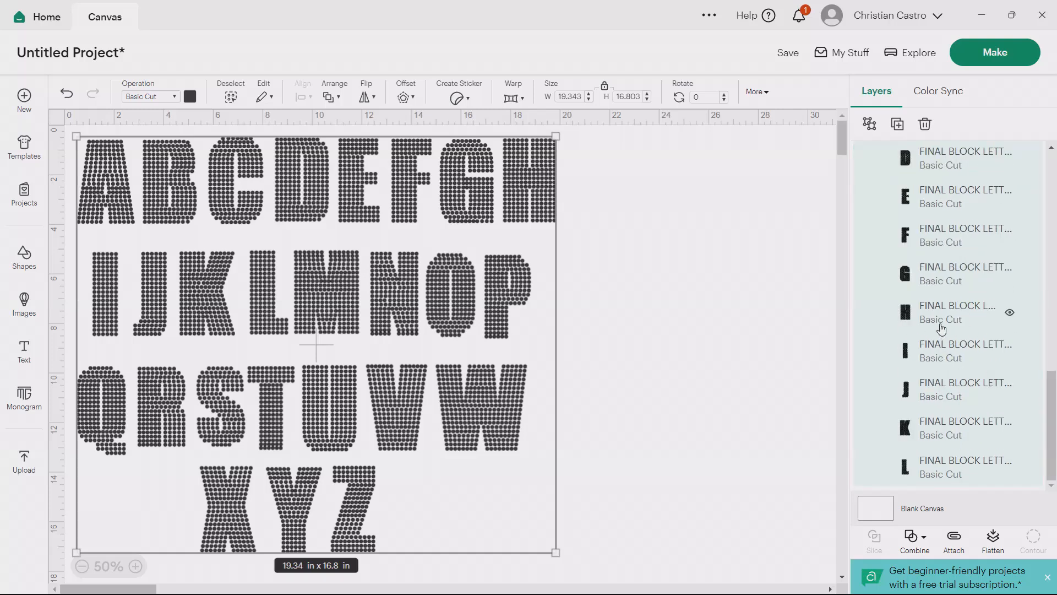
Copy the letters H, E and V beside the alphabet and align them into HEV
left_click(965, 311)
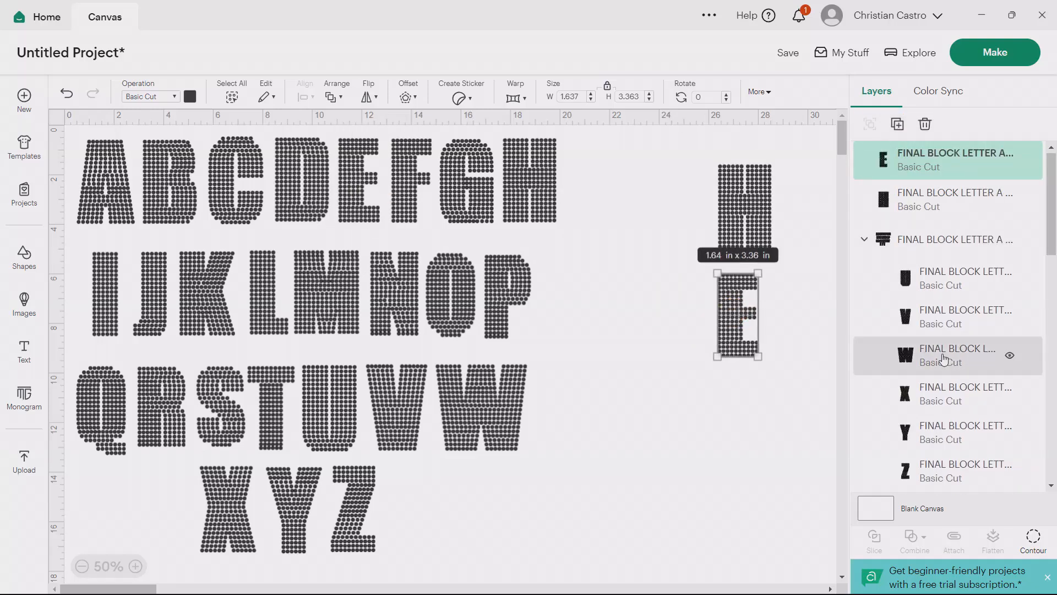
left_click(944, 317)
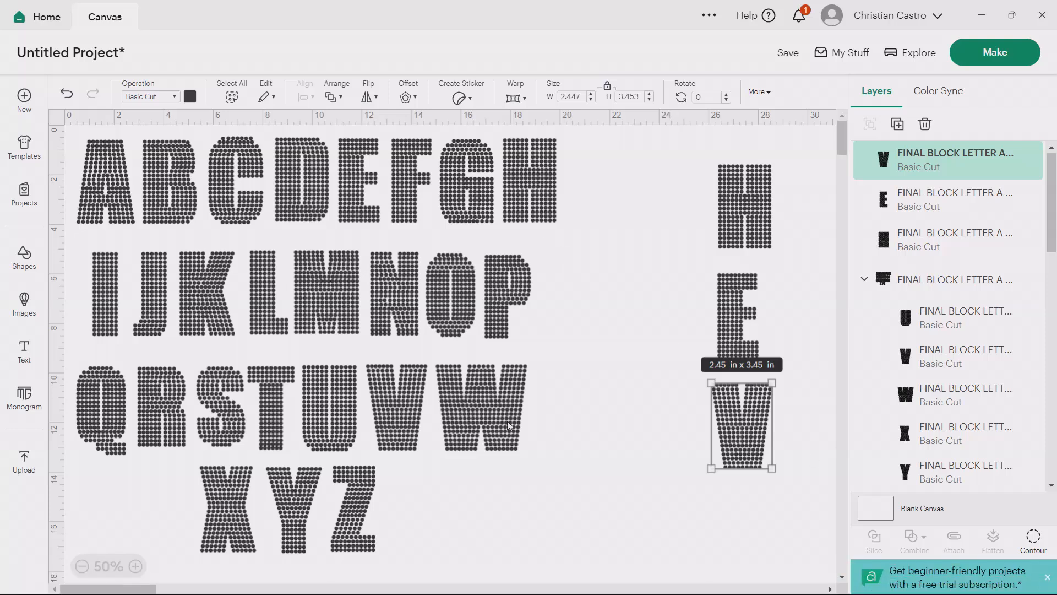
mouse_move(752, 261)
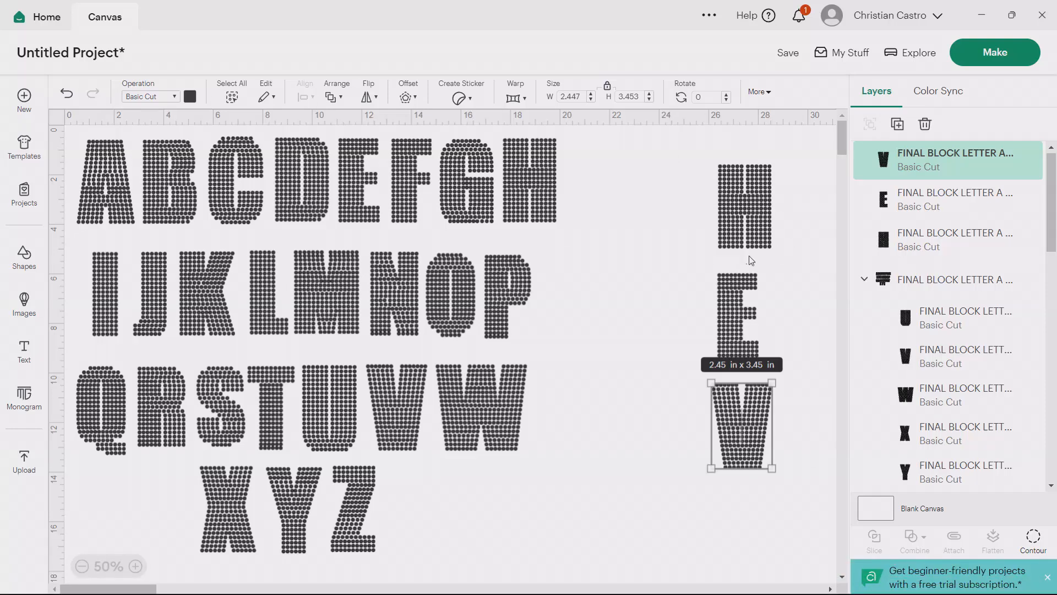
mouse_move(726, 324)
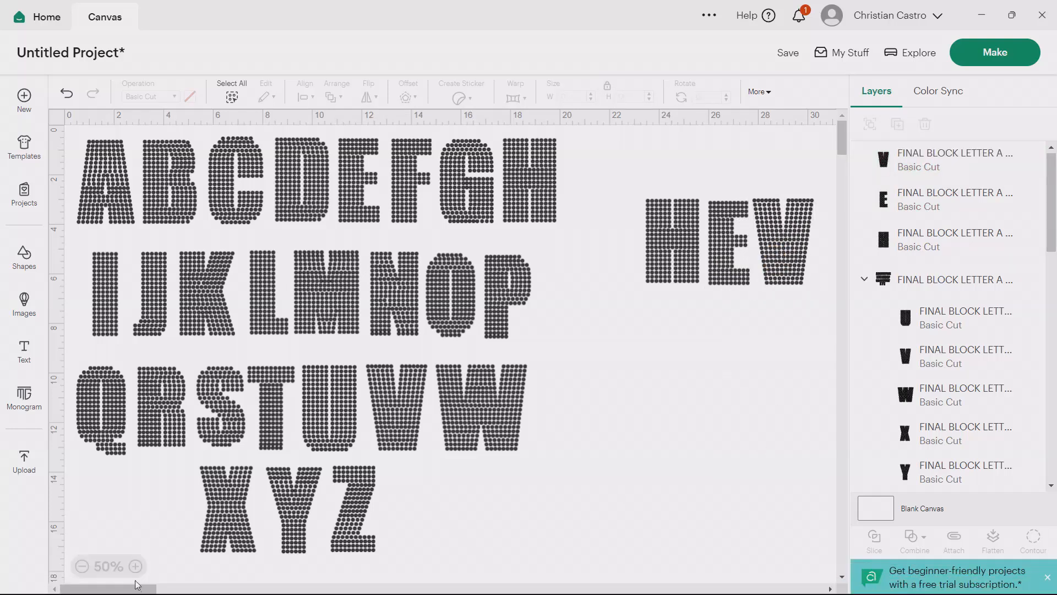
Unite the H, E and V letters into one merged shape via Combine > Unite
scroll("right", 3)
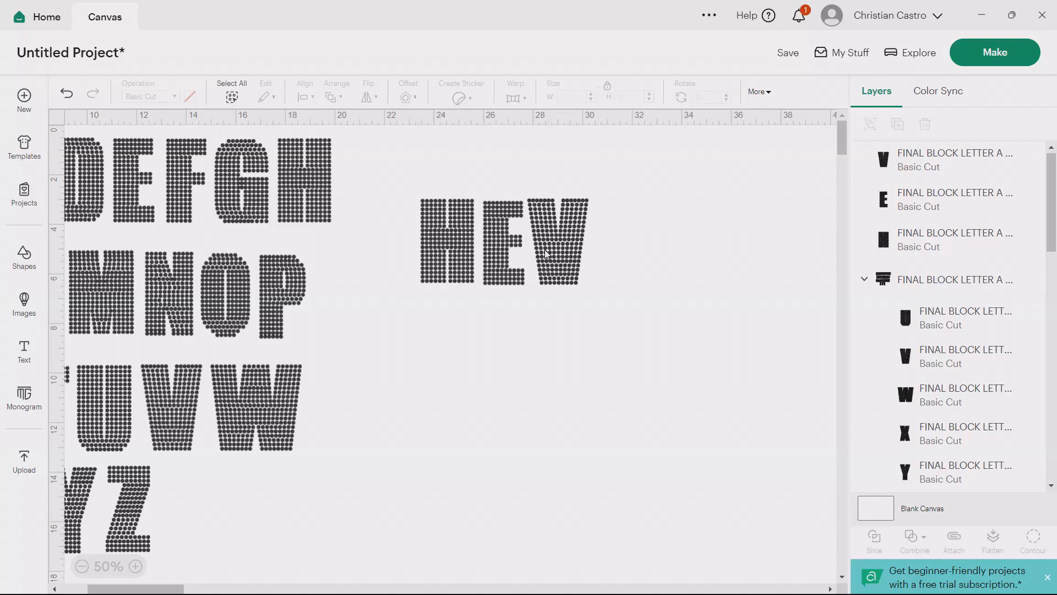
left_click(502, 238)
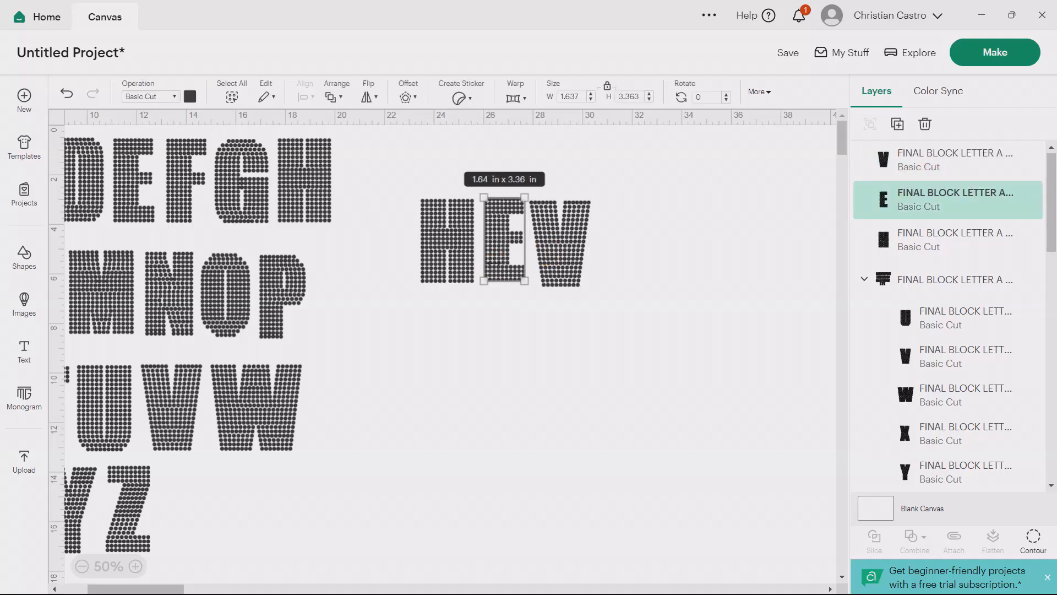
left_click(584, 328)
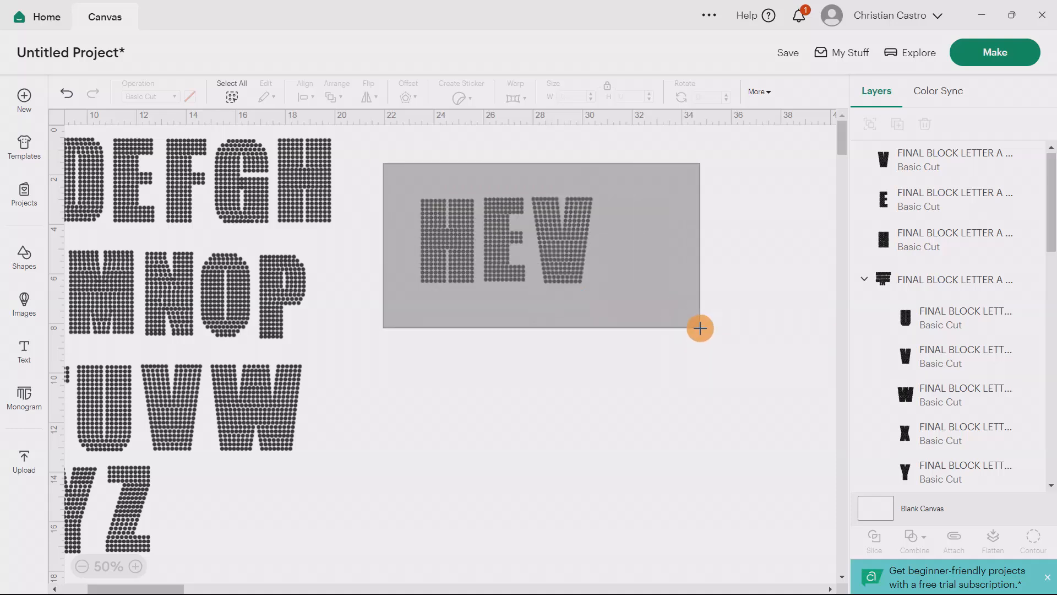
left_click(914, 540)
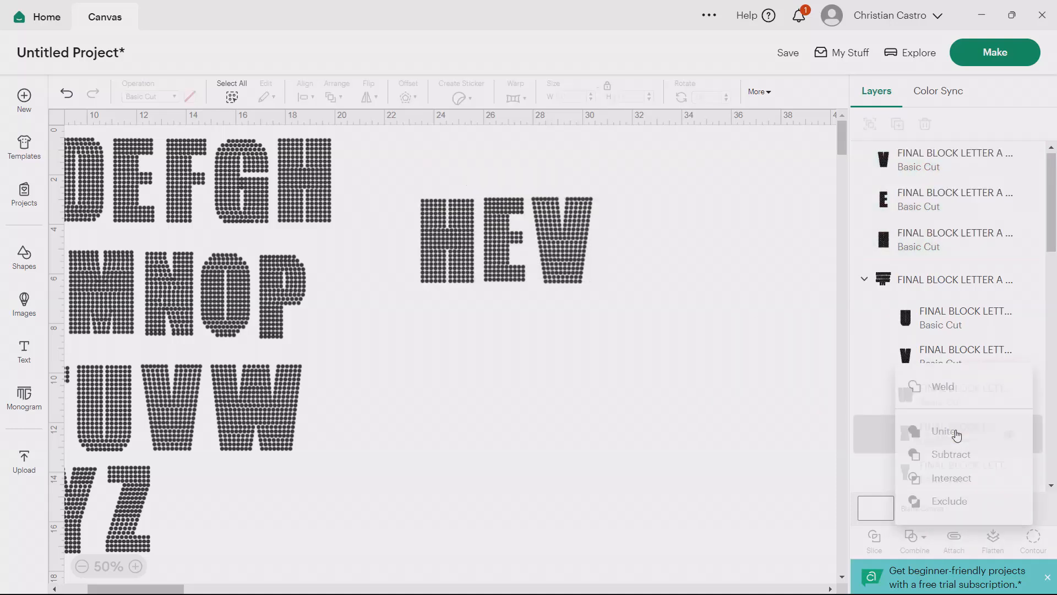
left_click(948, 430)
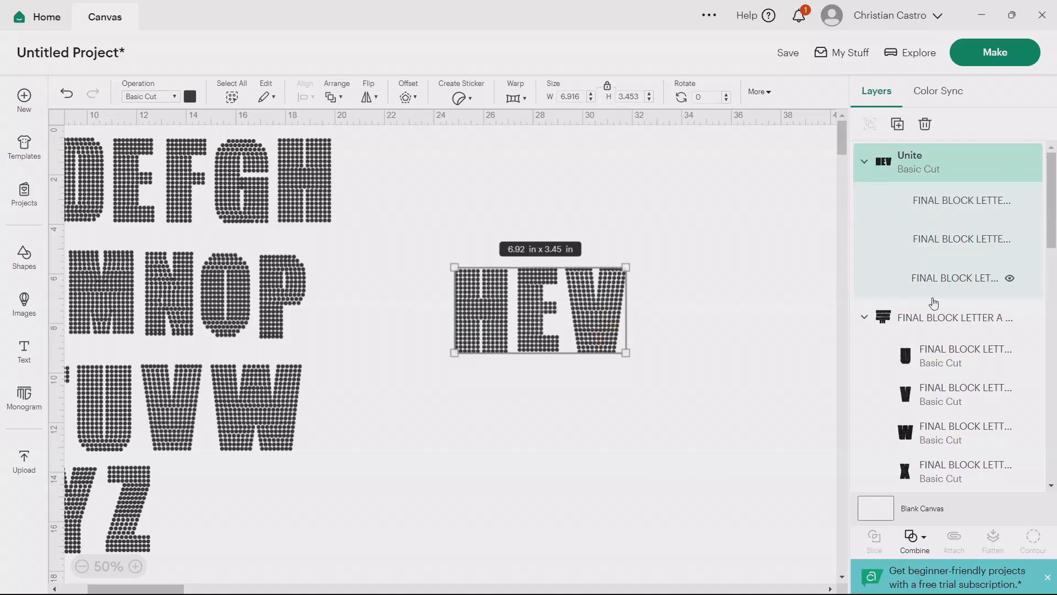
left_click(865, 162)
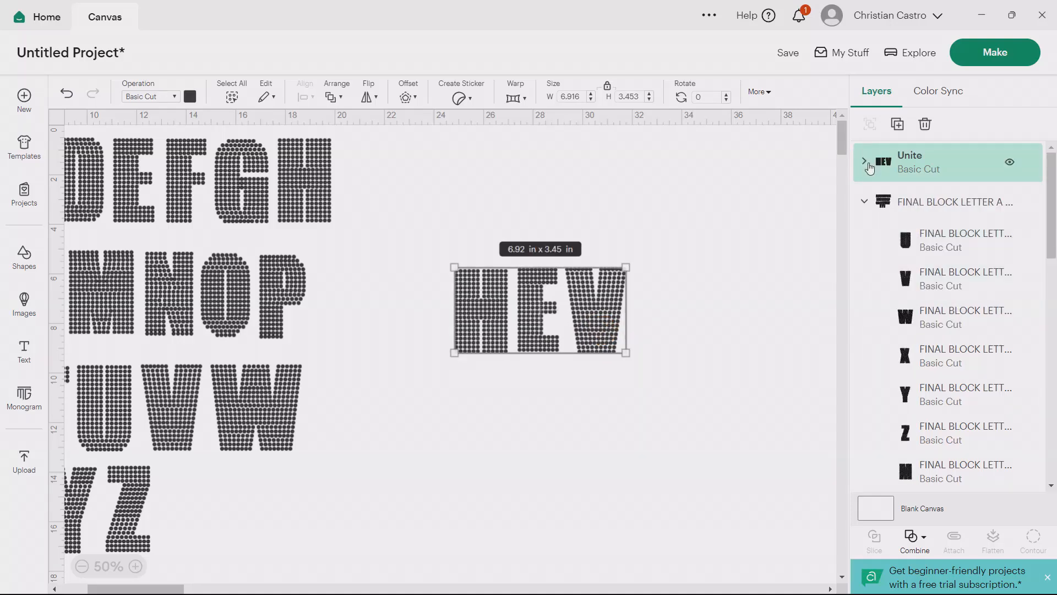
left_click(23, 254)
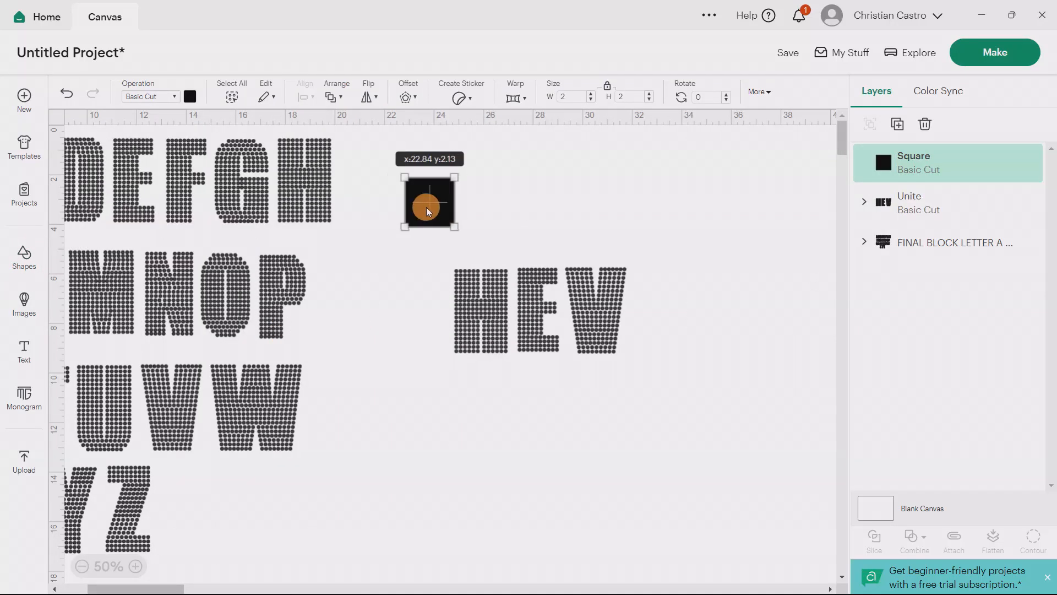
Colour the square yellow, stretch it over HEV and Slice the word out of it
left_click(190, 97)
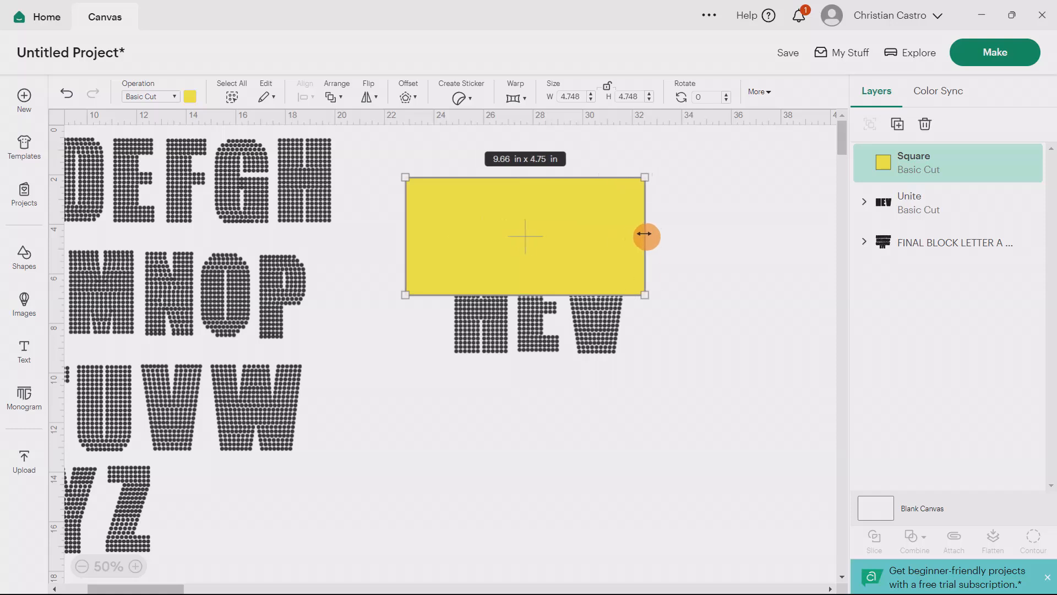
left_click(684, 428)
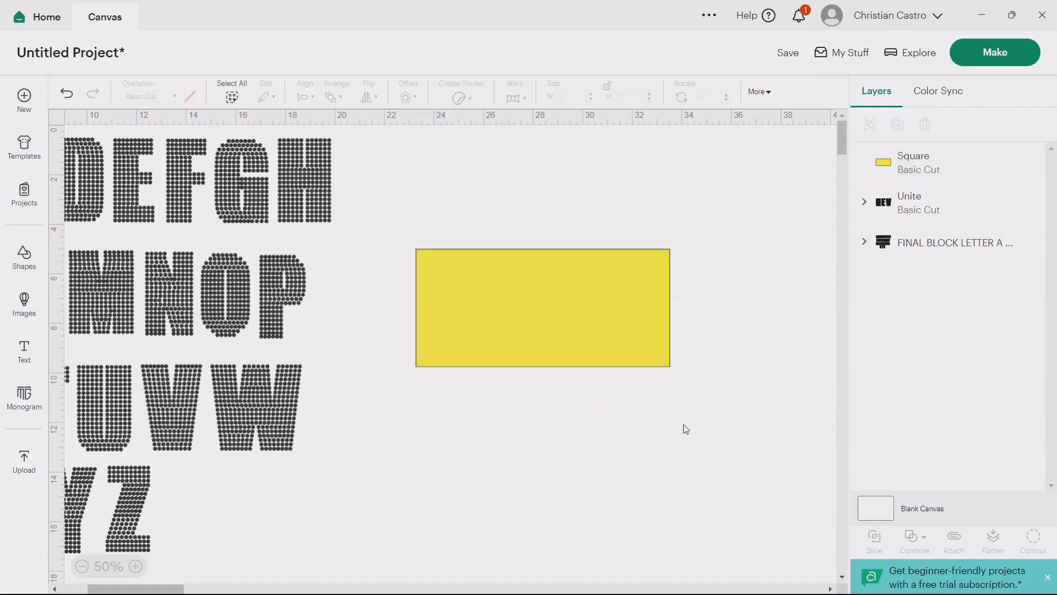
left_click(542, 308)
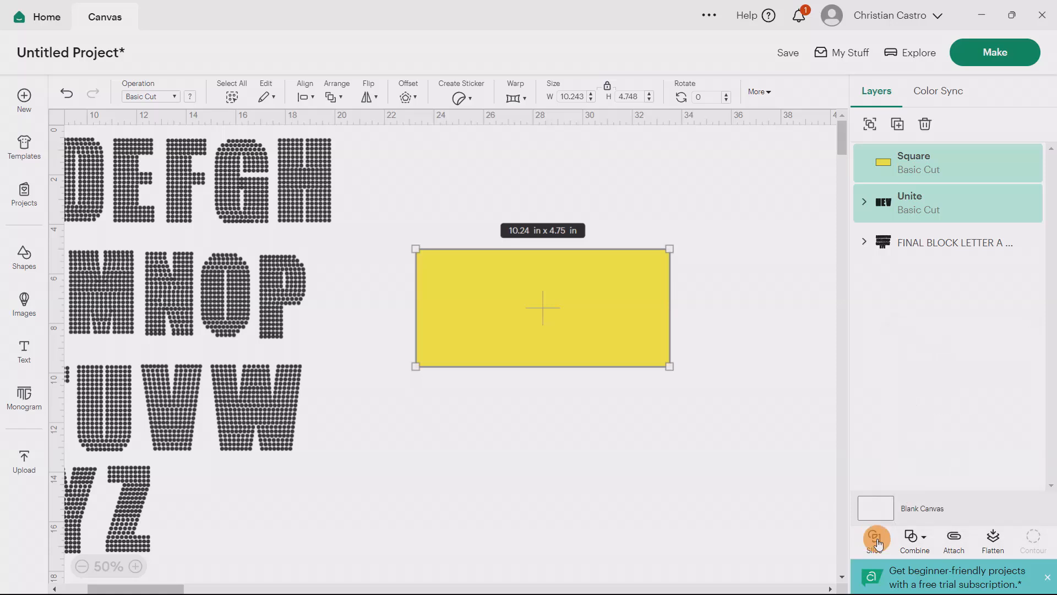
mouse_move(653, 364)
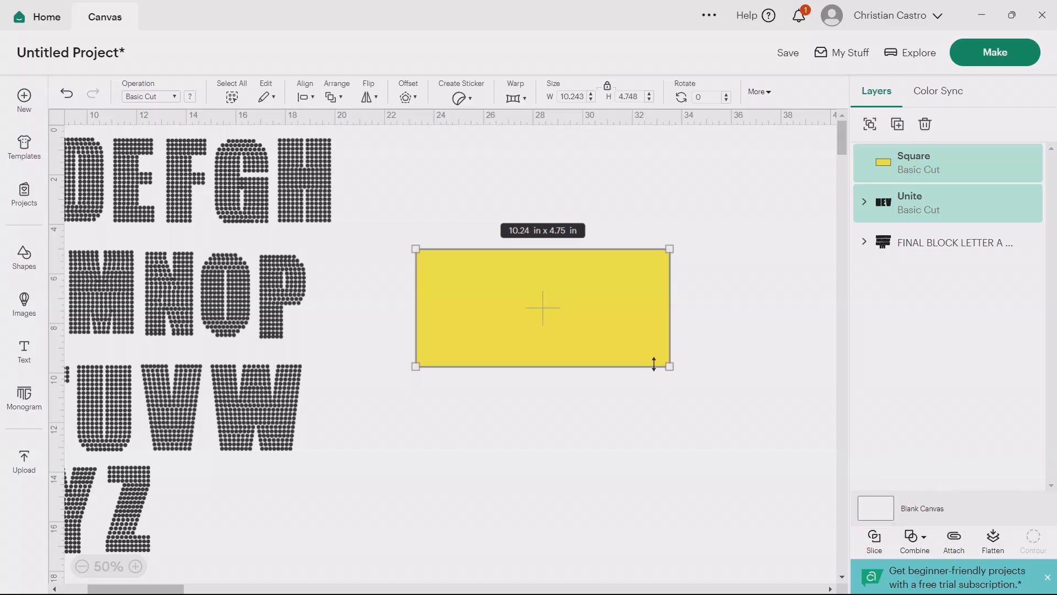
left_click(874, 540)
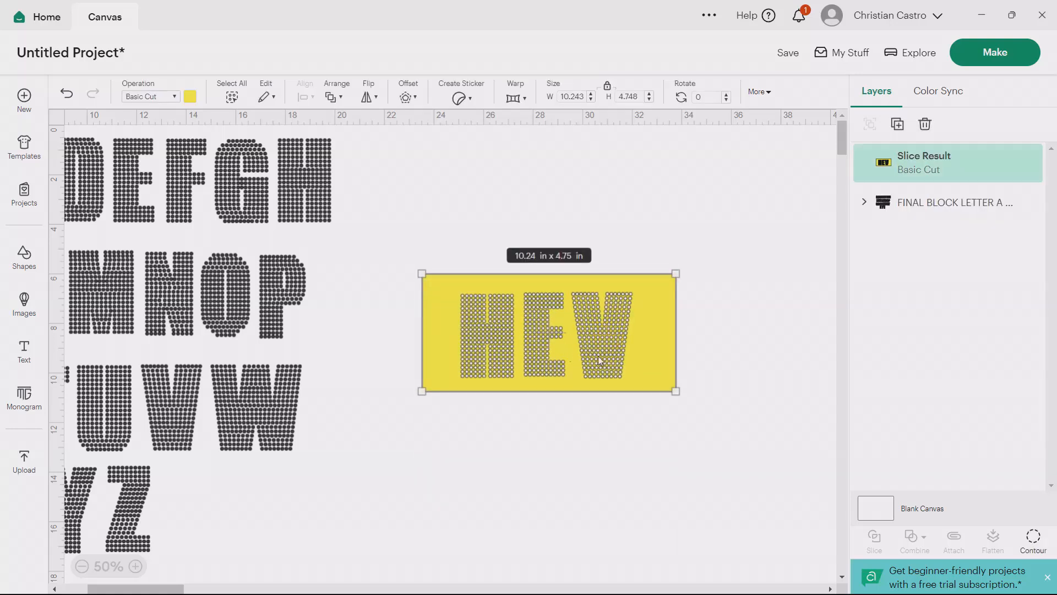
mouse_move(488, 294)
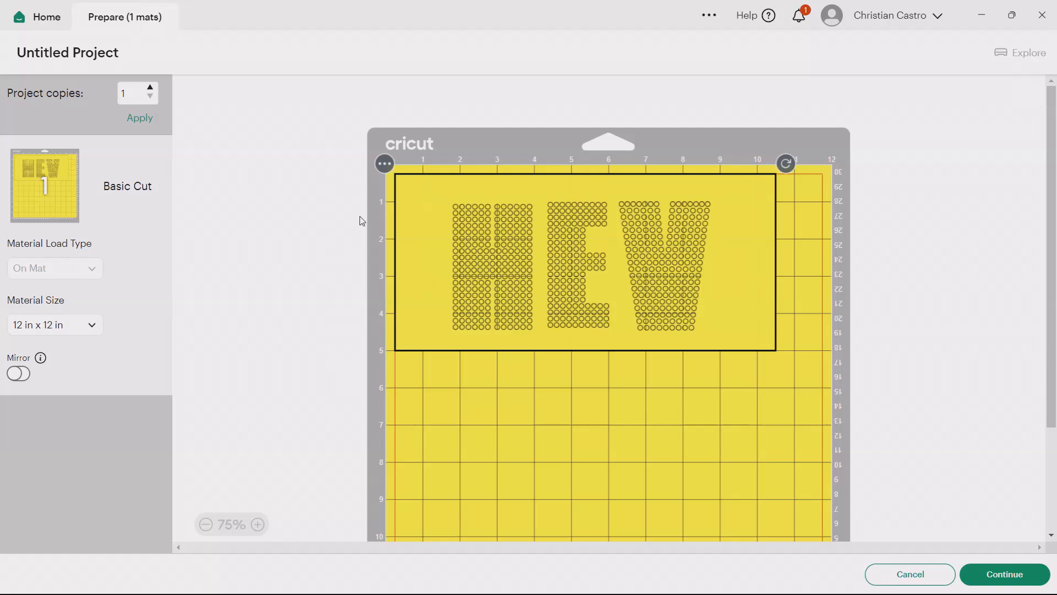
mouse_move(375, 245)
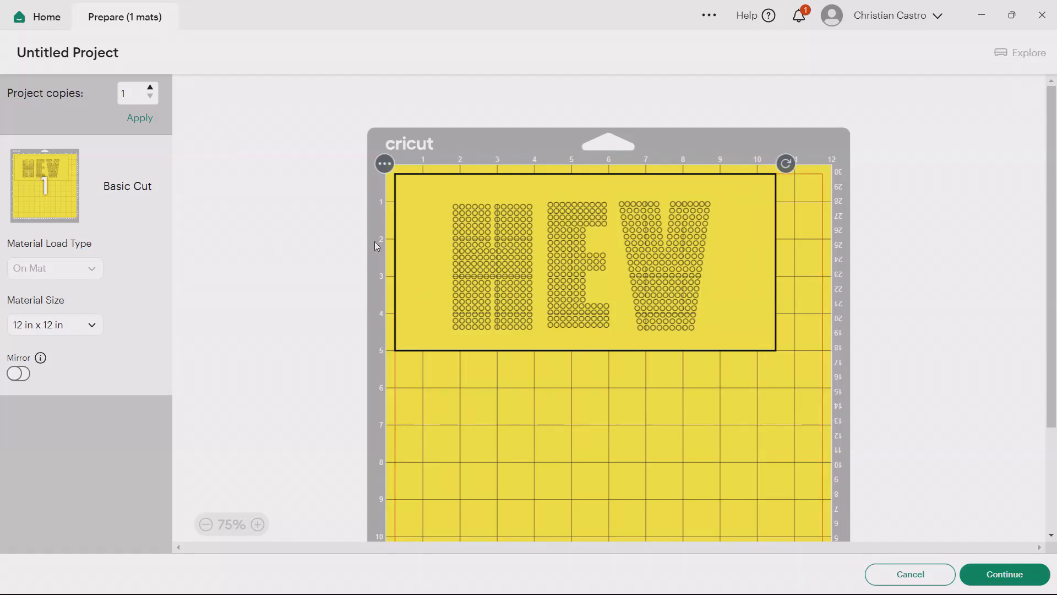
mouse_move(457, 215)
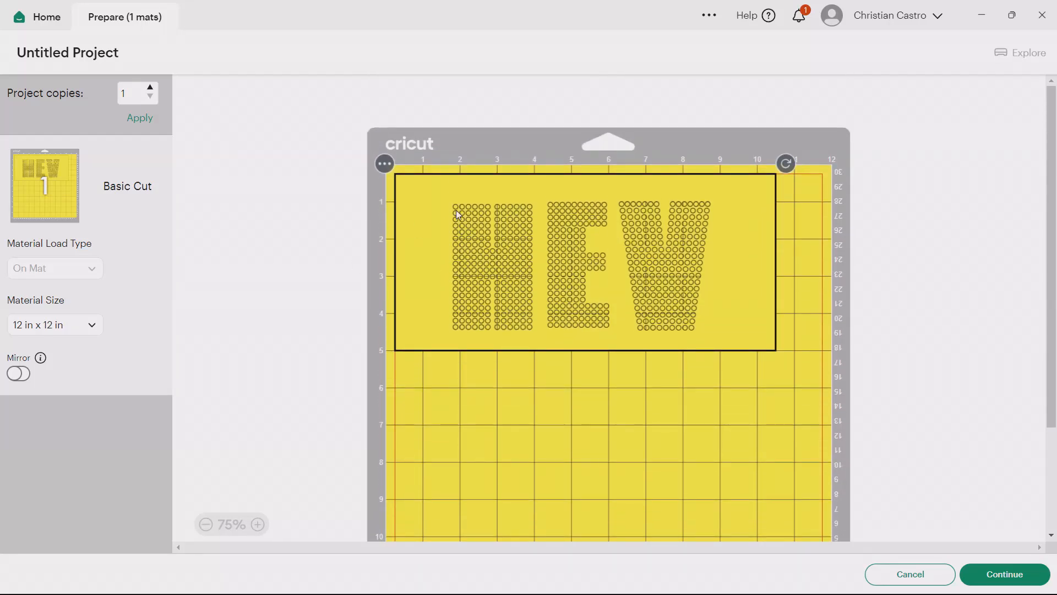
mouse_move(451, 295)
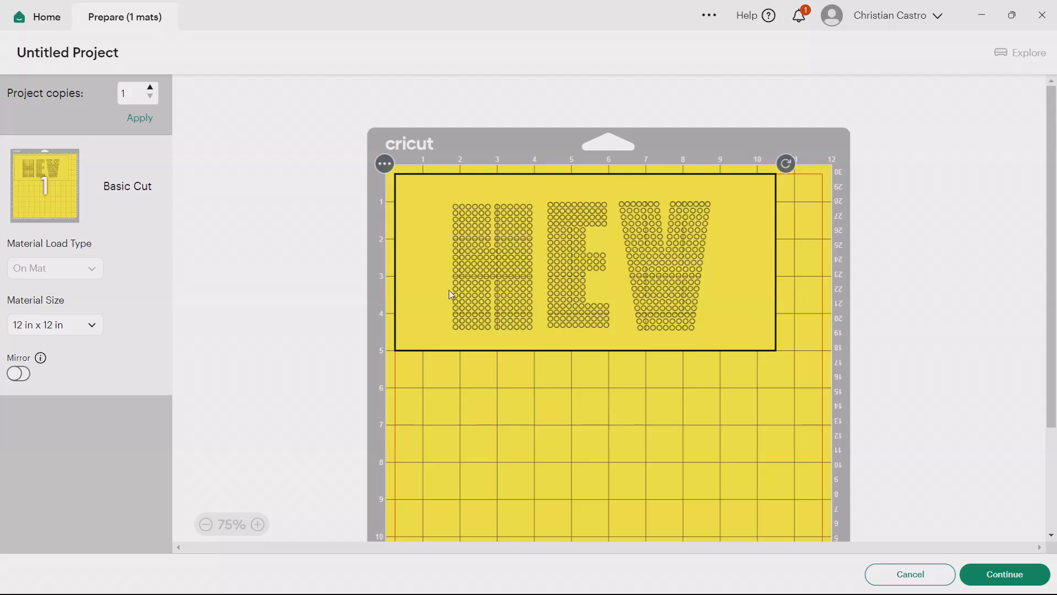
mouse_move(476, 241)
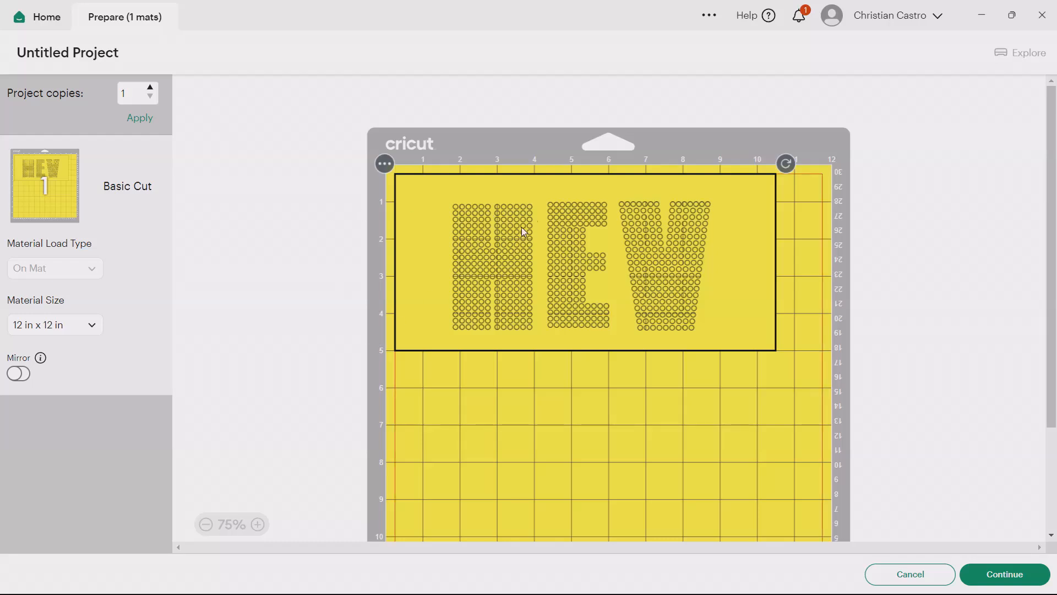
mouse_move(416, 342)
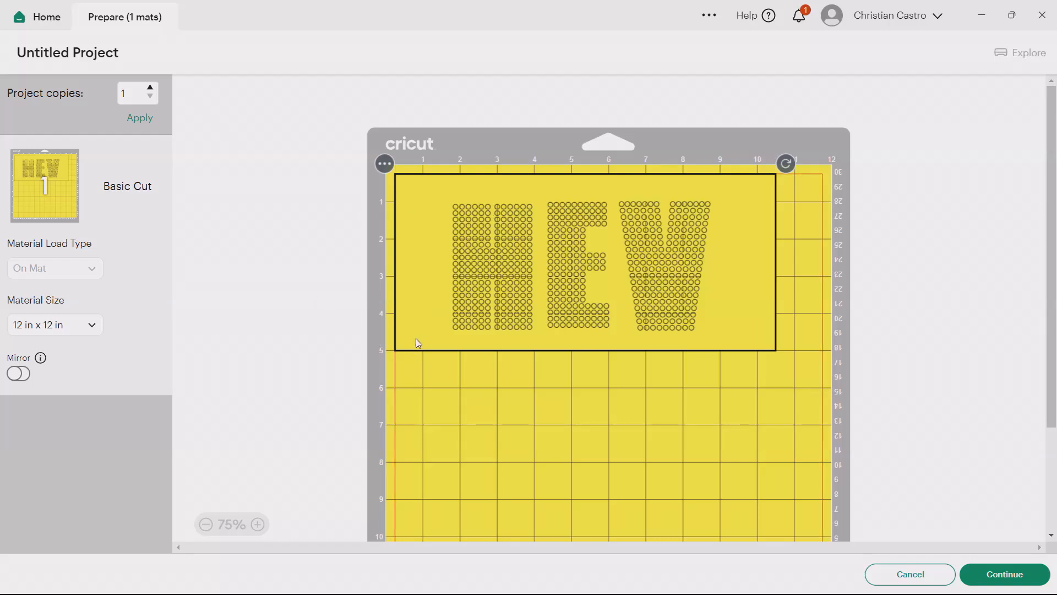
mouse_move(506, 291)
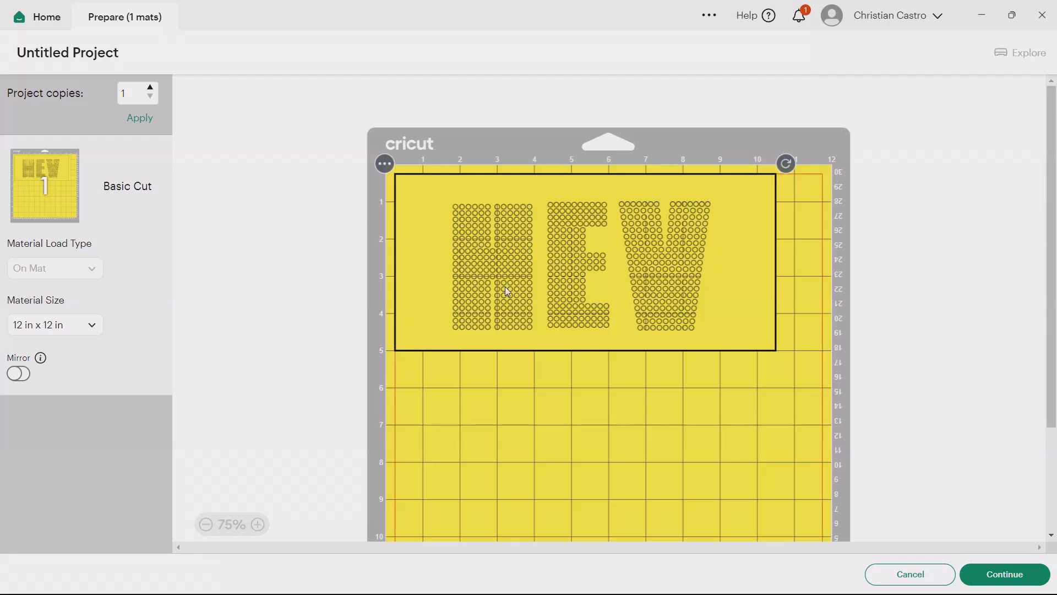
mouse_move(657, 298)
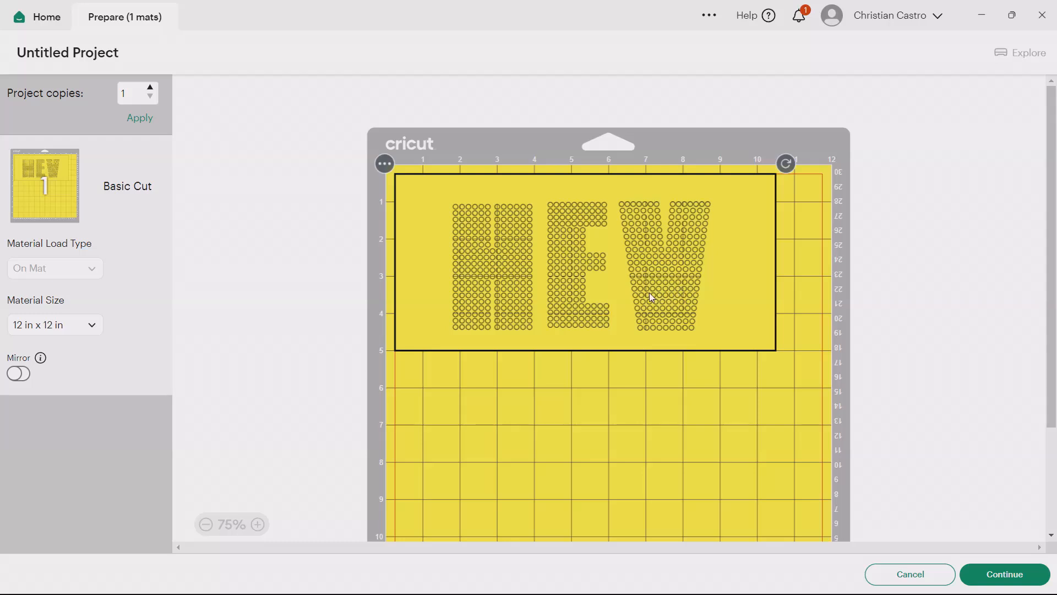
mouse_move(656, 291)
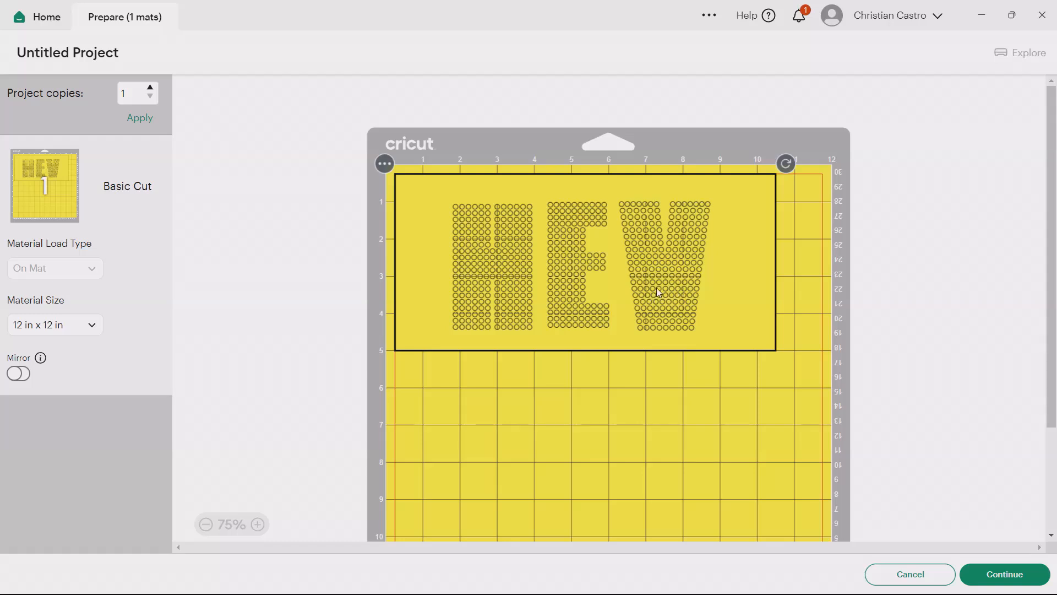
mouse_move(418, 287)
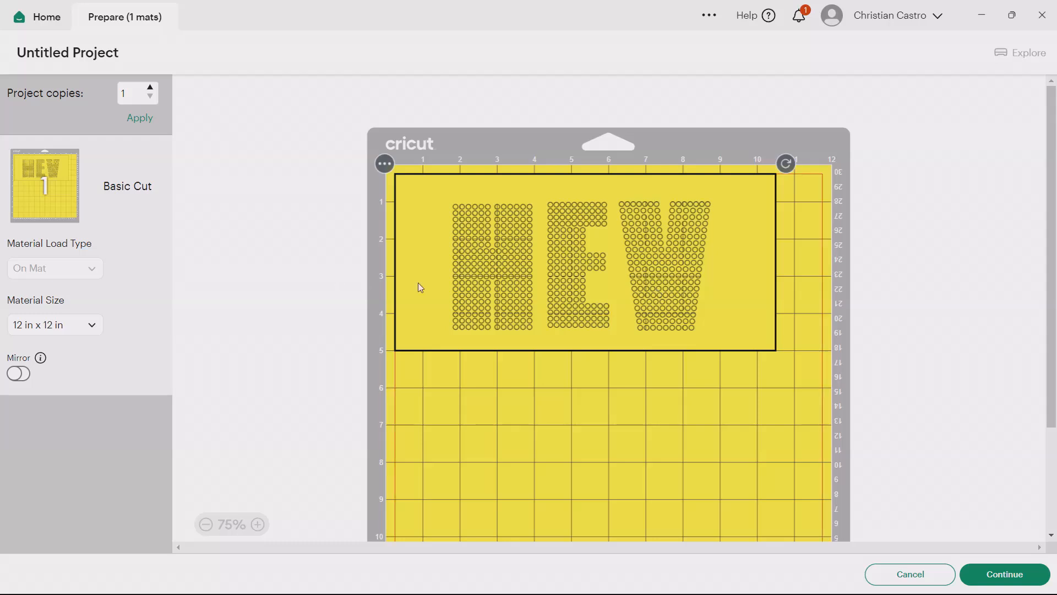
mouse_move(159, 260)
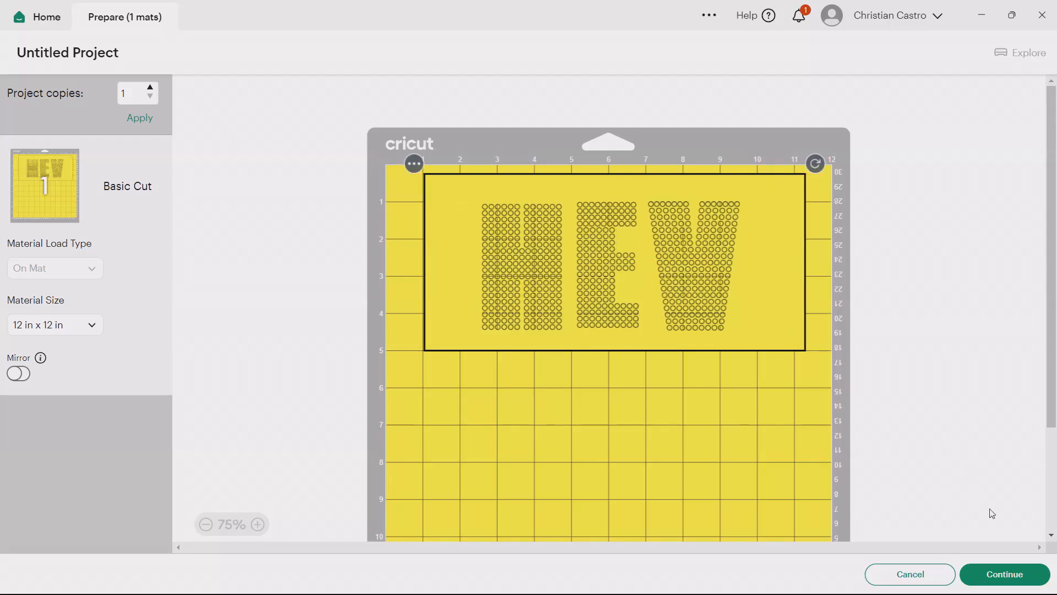
mouse_move(784, 202)
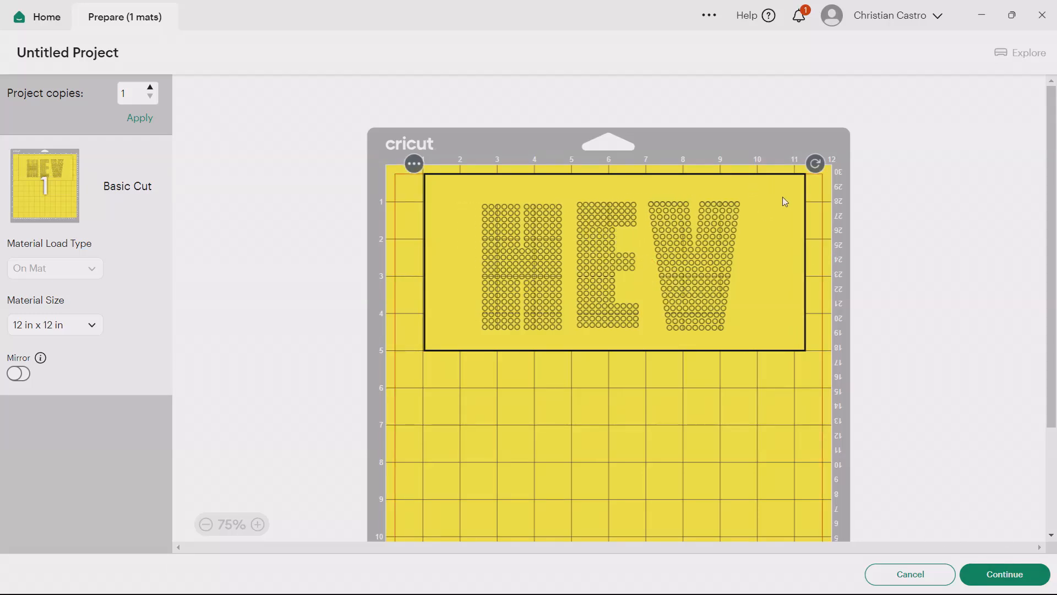
mouse_move(785, 296)
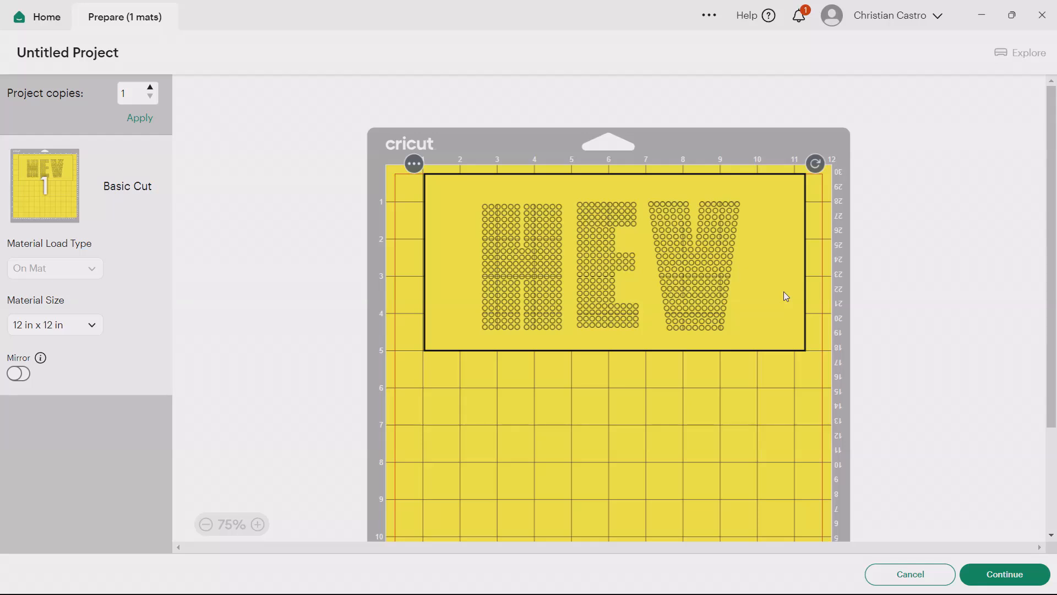
mouse_move(529, 272)
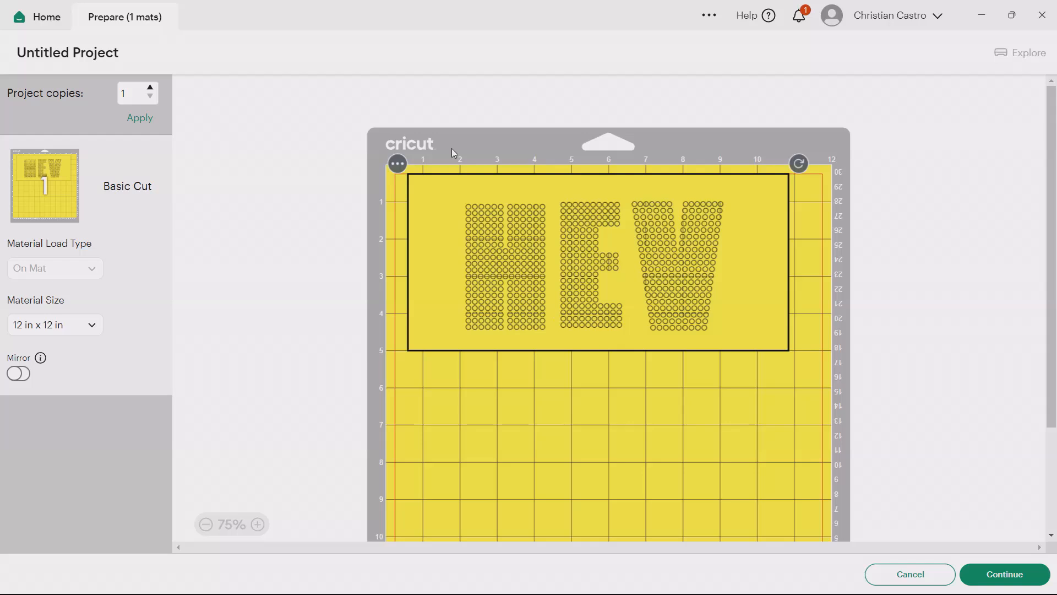
mouse_move(427, 206)
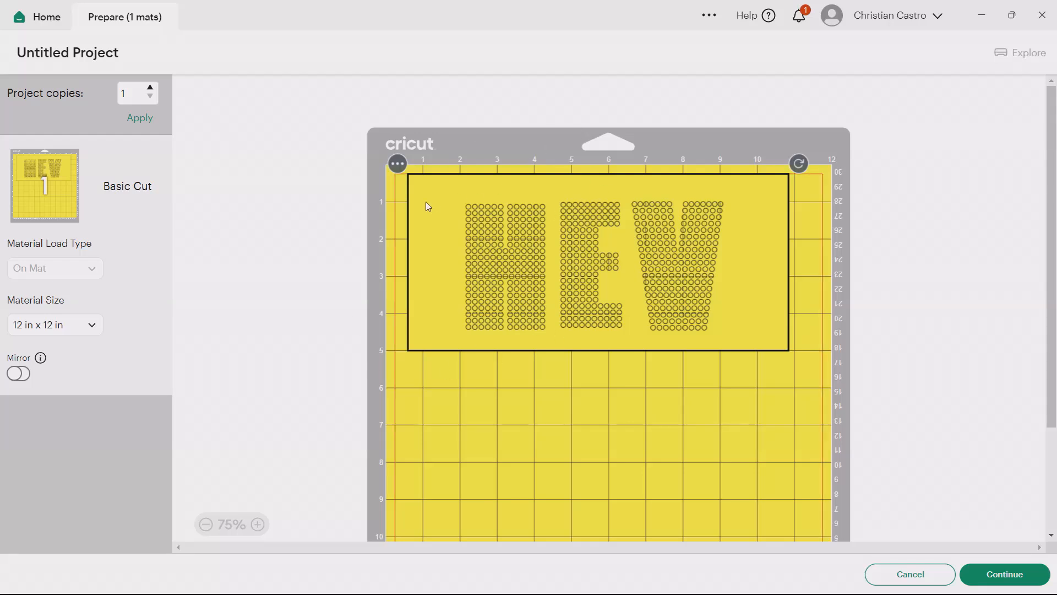
mouse_move(595, 109)
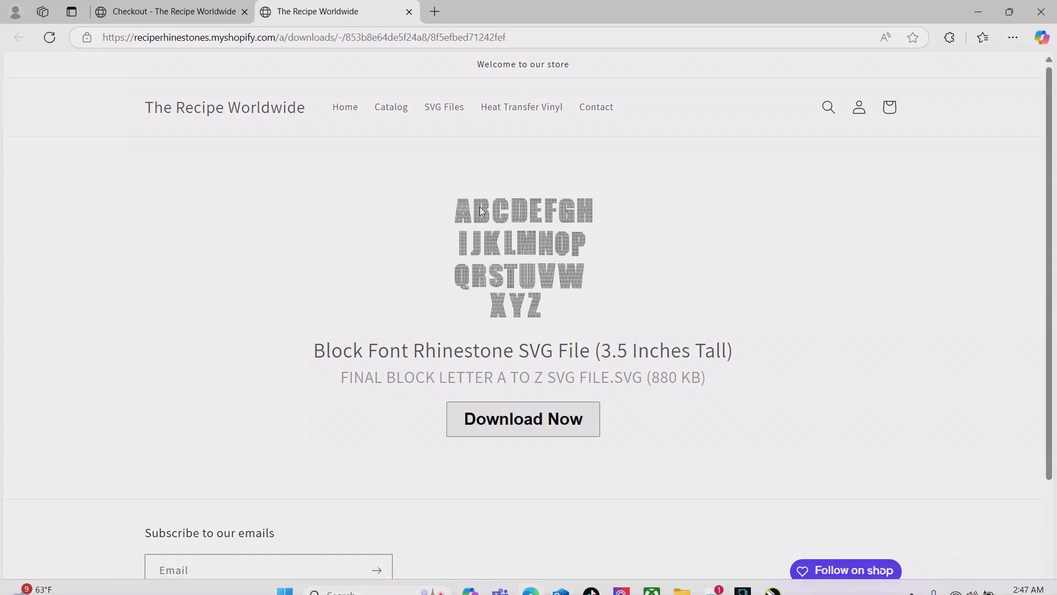
Return to the Checkout - The Recipe Worldwide browser tab with the $0.00 order
left_click(171, 11)
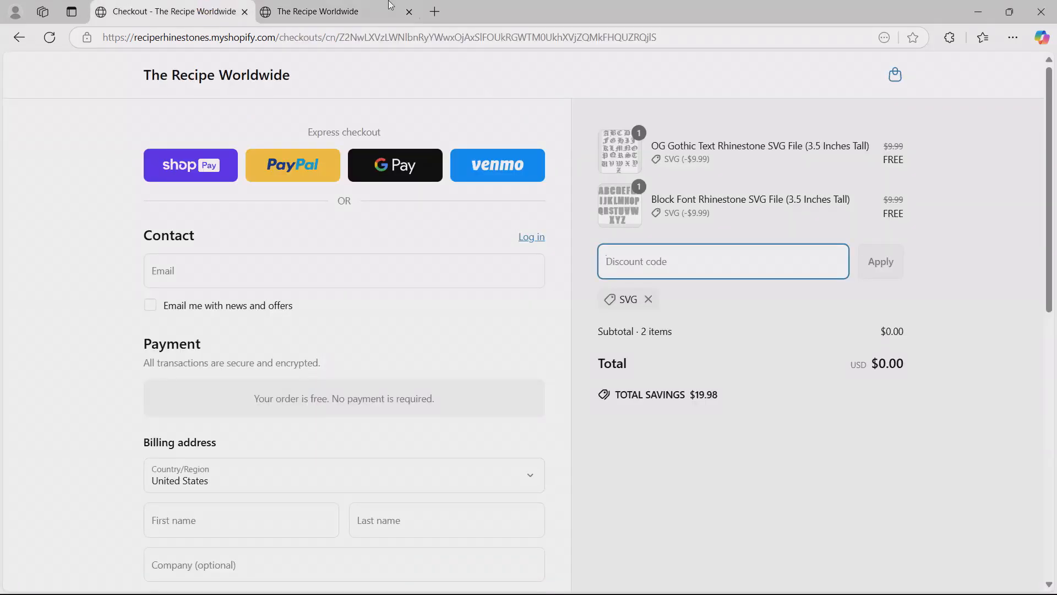